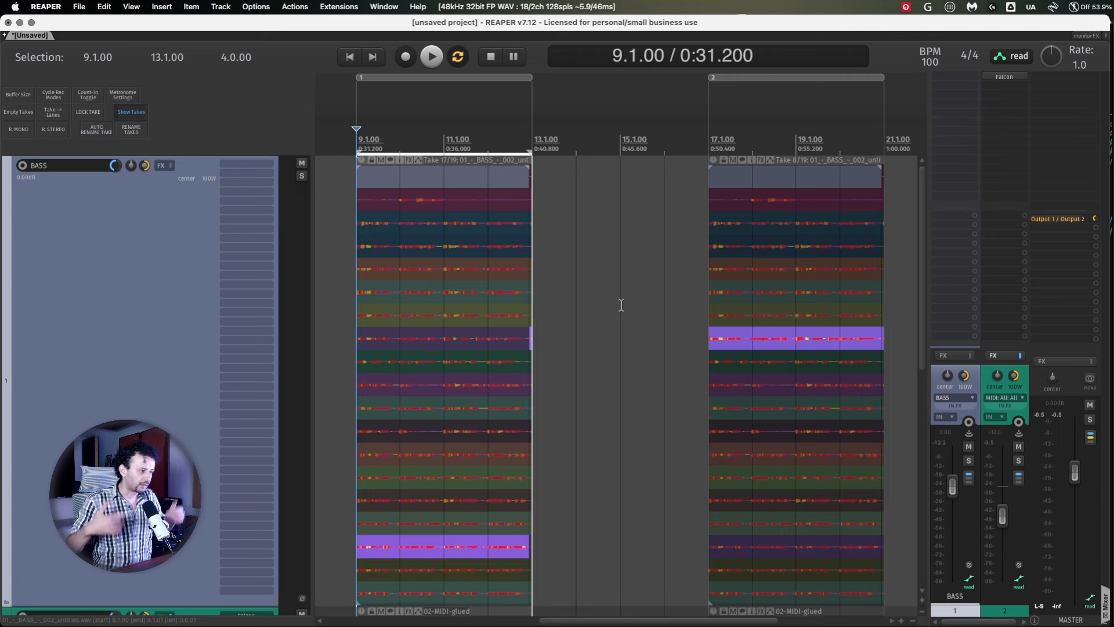
# Make take 3 the active take of the first bass item.
pyautogui.click(433, 206)
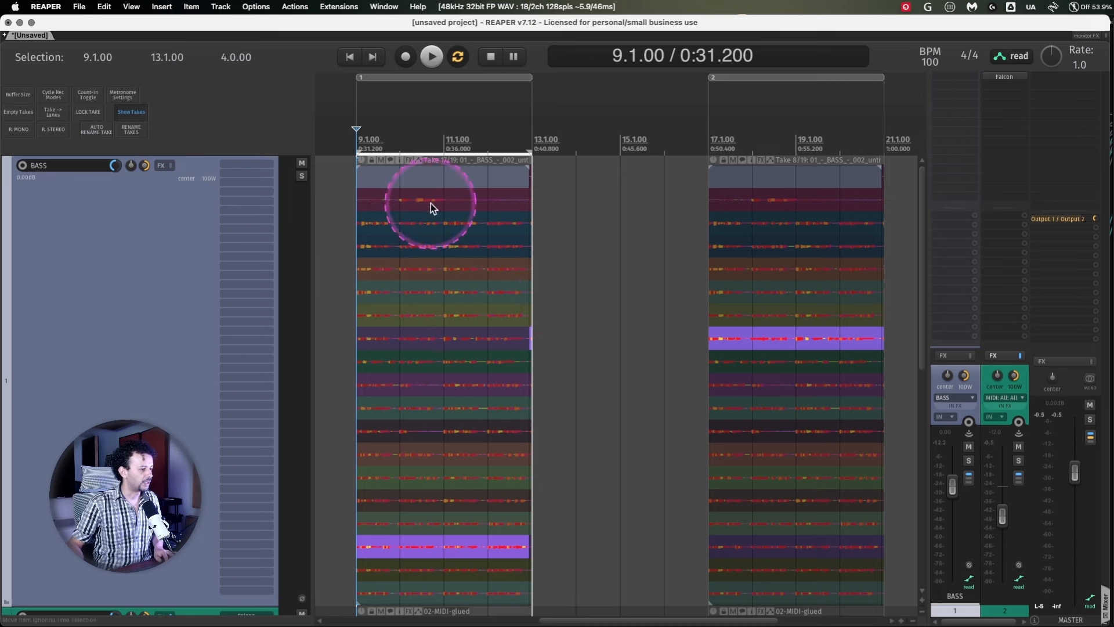
pyautogui.moveTo(420, 296)
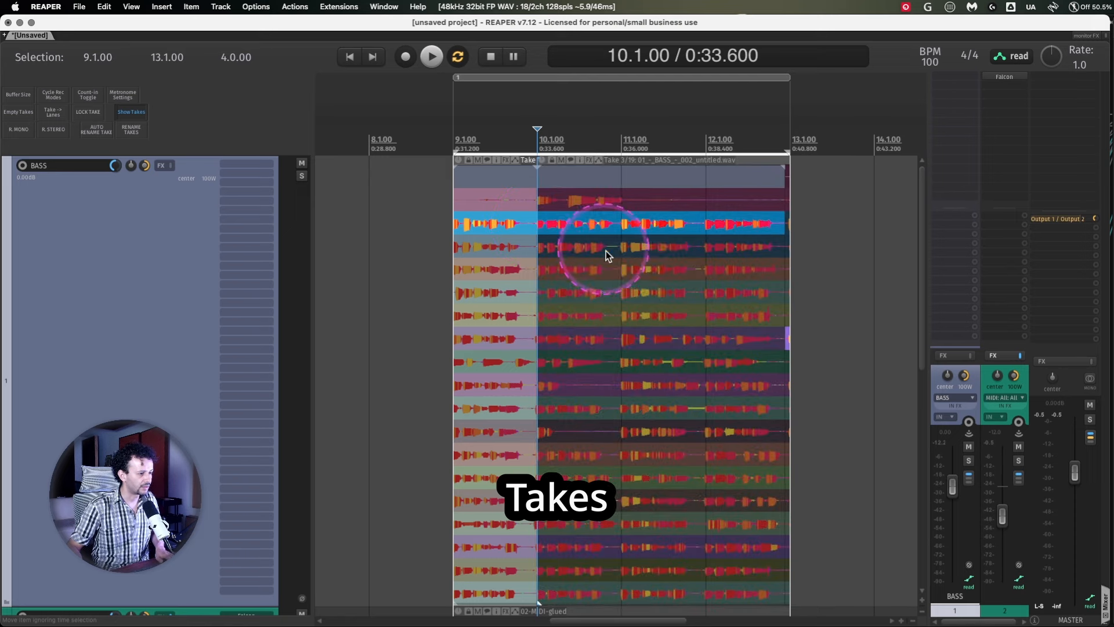
# Look up split shortcuts in the Actions list and split the bass item at bars 10, 11 and 12.
pyautogui.click(294, 7)
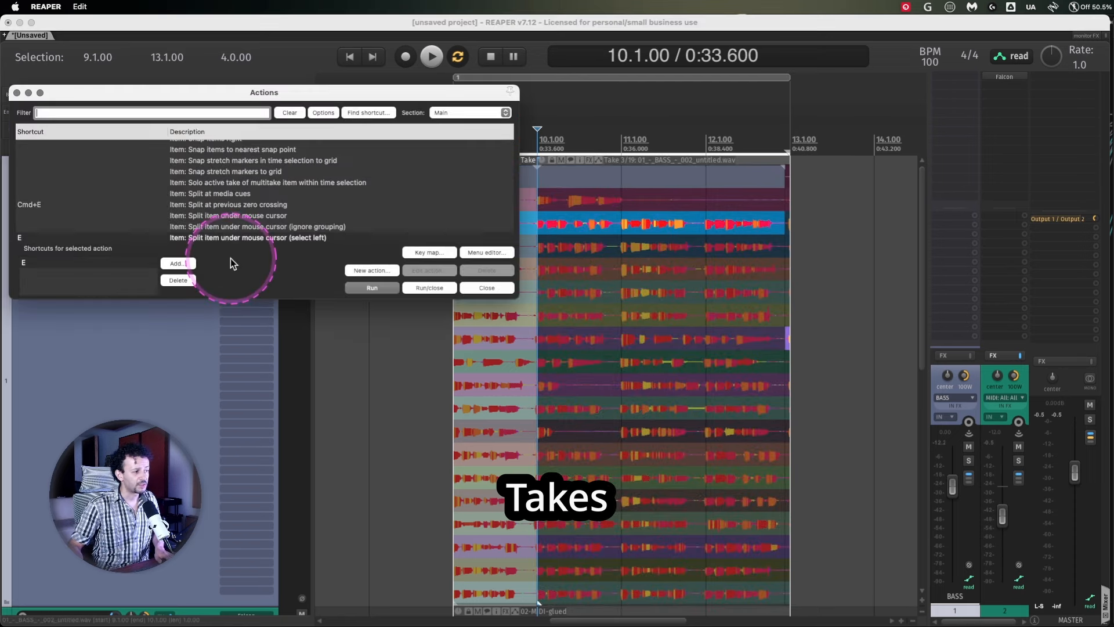
pyautogui.moveTo(375, 112)
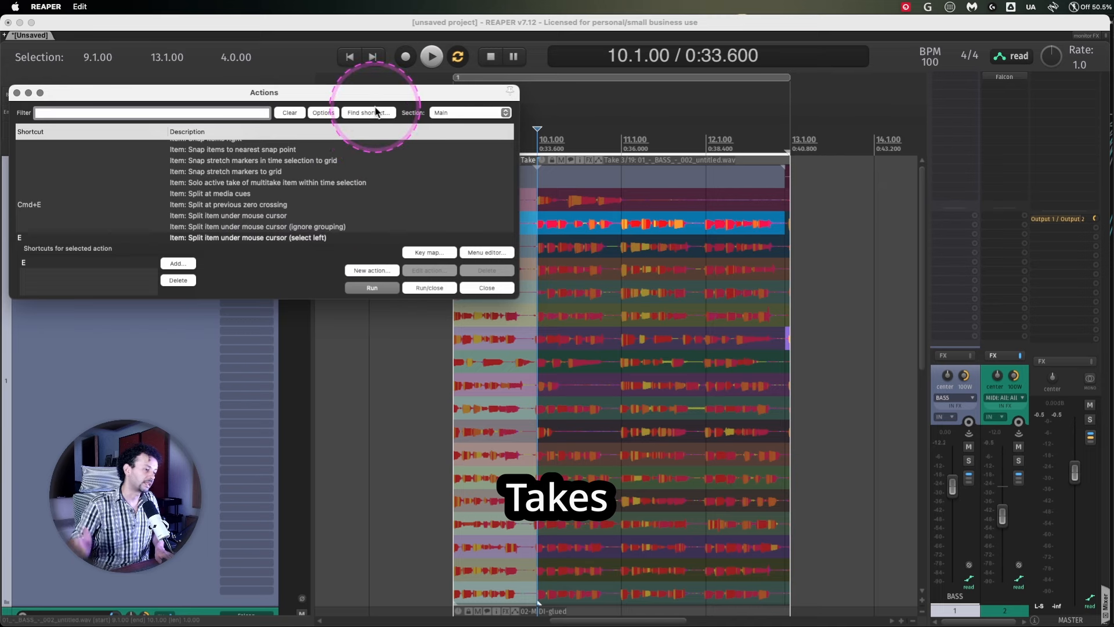
pyautogui.click(367, 112)
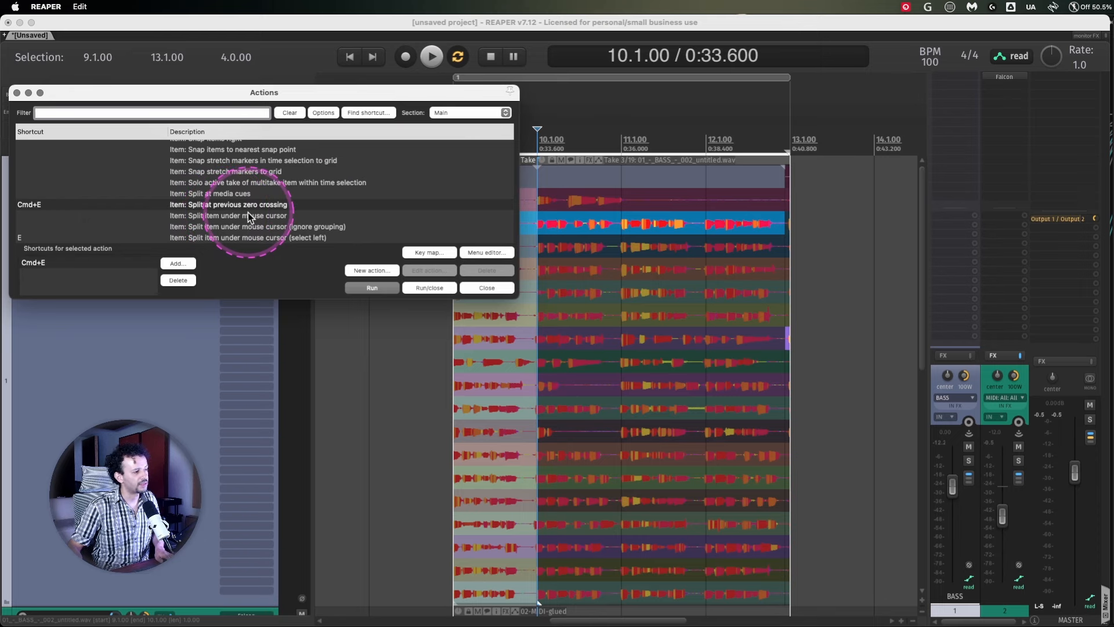
pyautogui.click(486, 287)
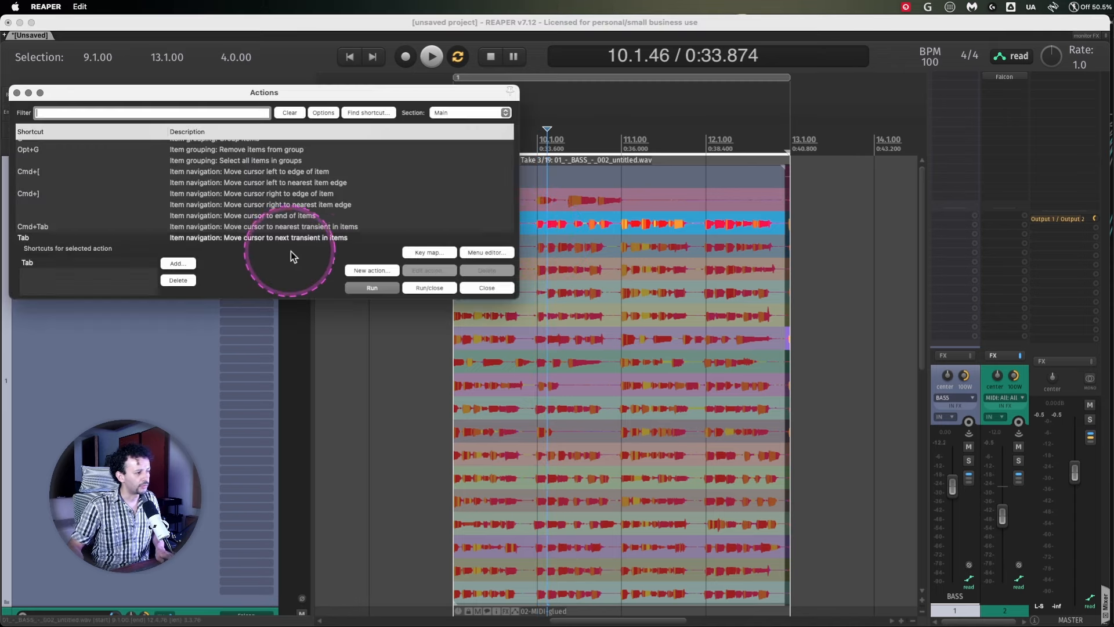
pyautogui.click(487, 287)
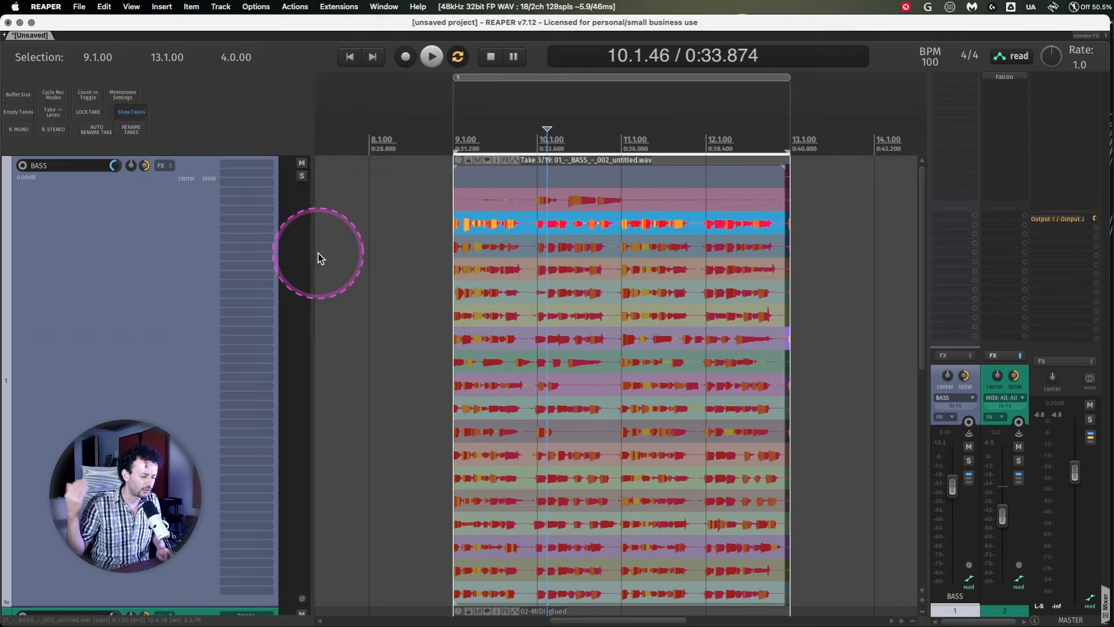
pyautogui.moveTo(459, 225)
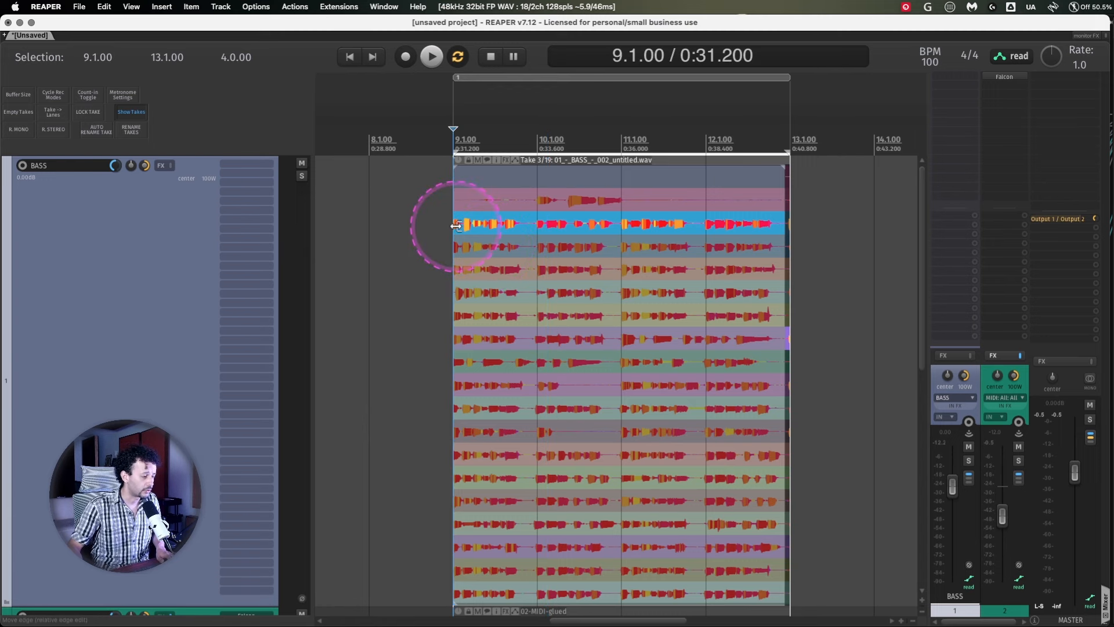
pyautogui.moveTo(498, 229)
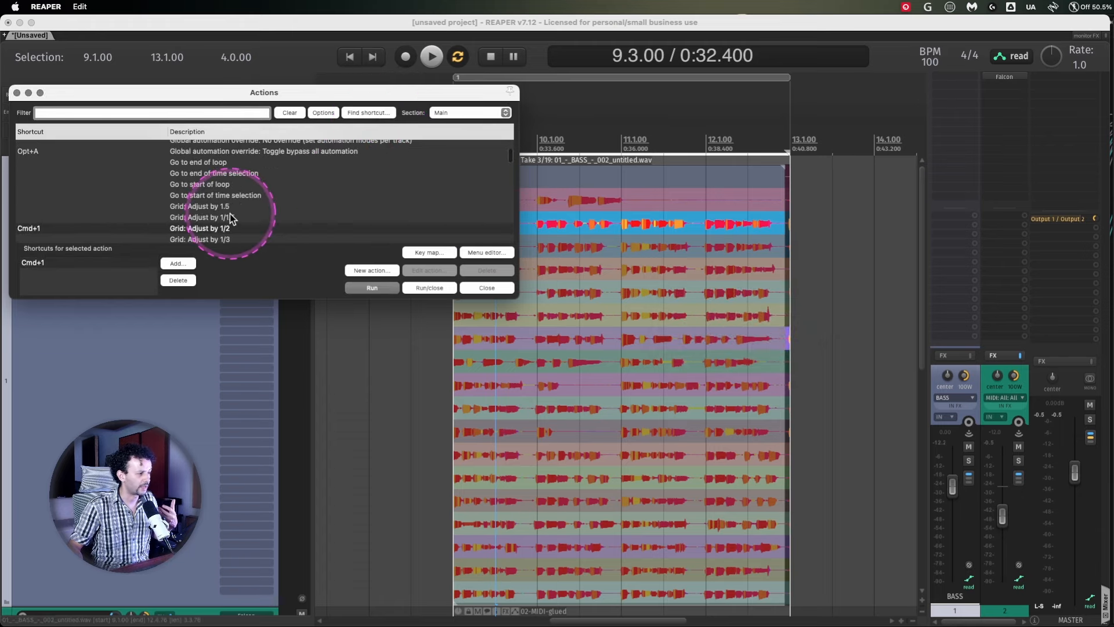
pyautogui.click(487, 287)
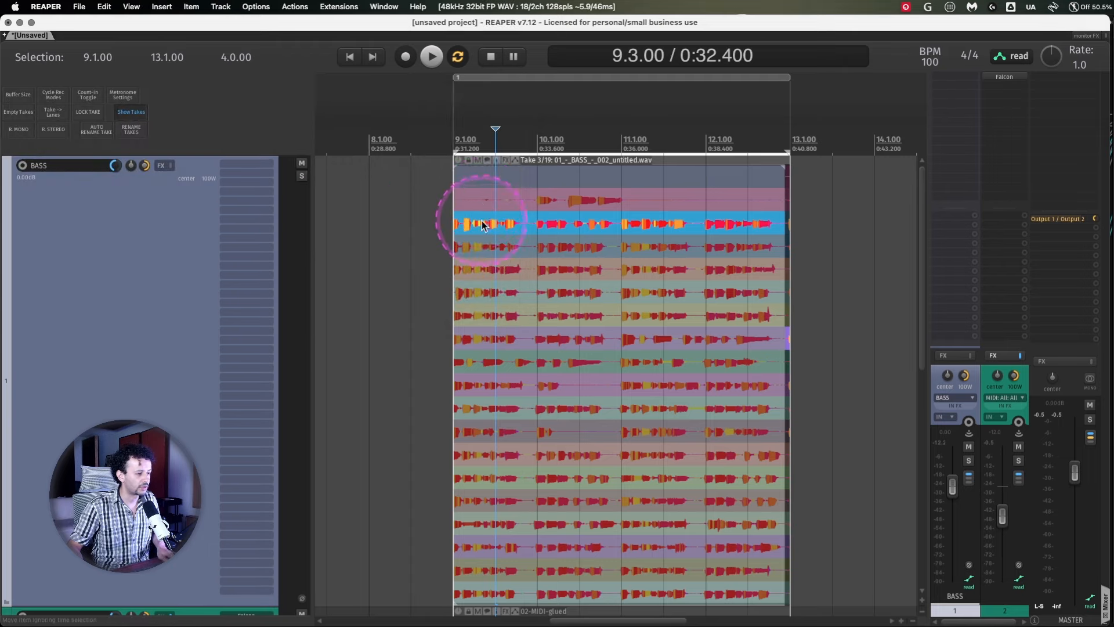
pyautogui.moveTo(508, 187)
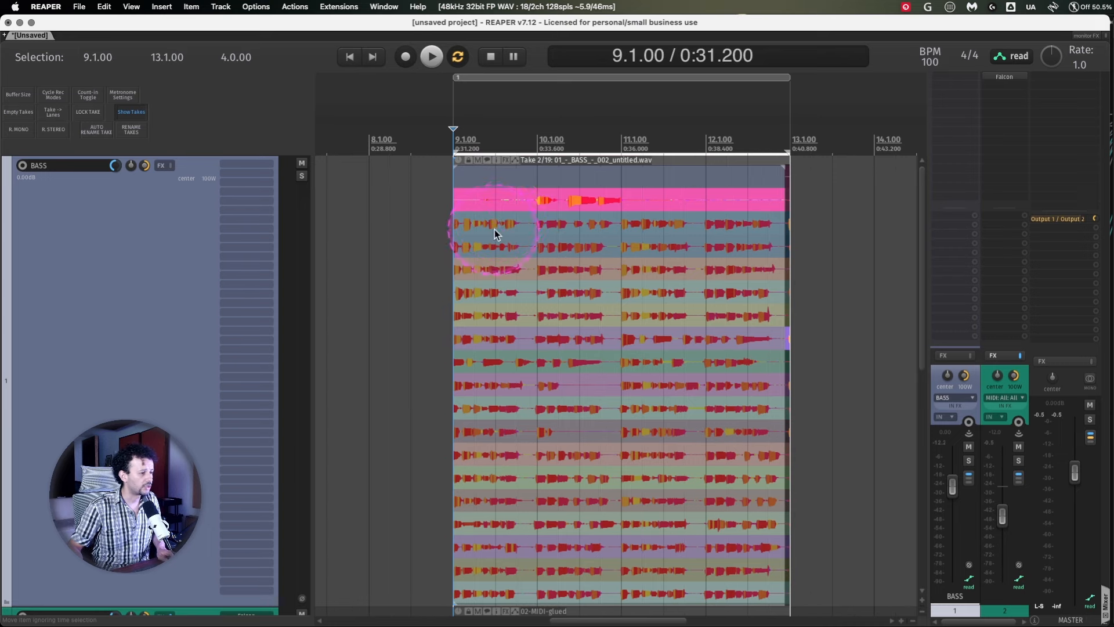
pyautogui.click(495, 224)
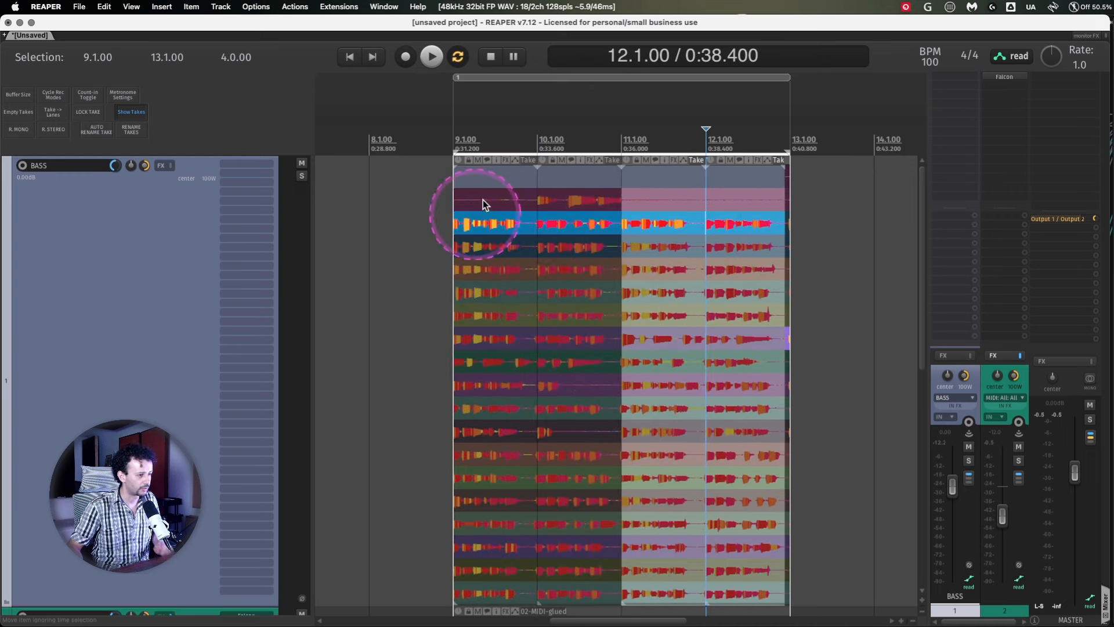
pyautogui.moveTo(664, 315)
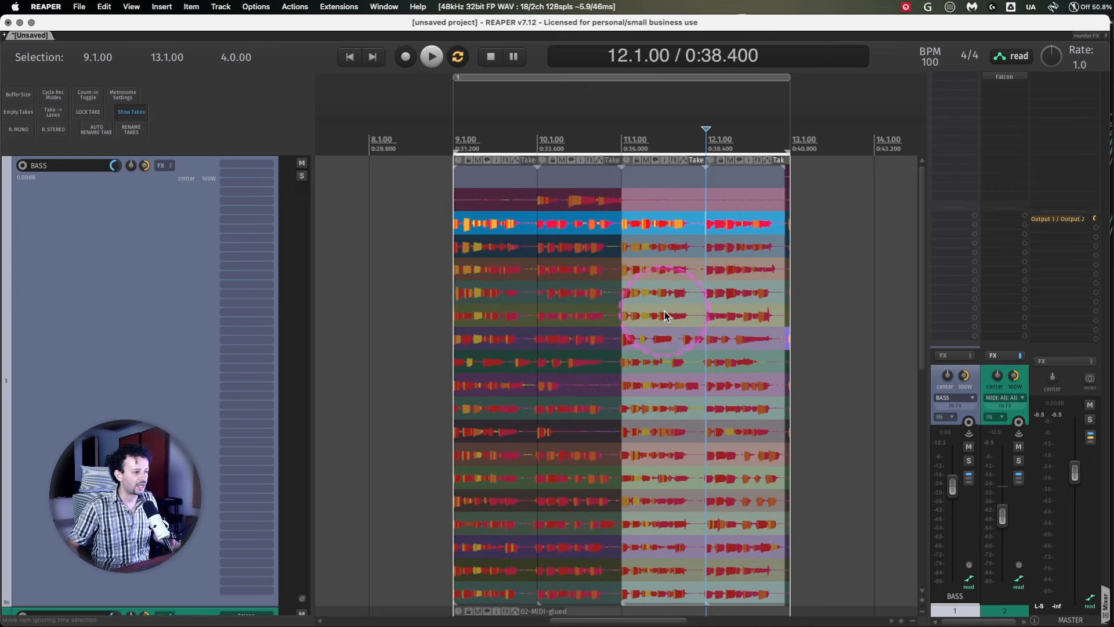
pyautogui.moveTo(636, 266)
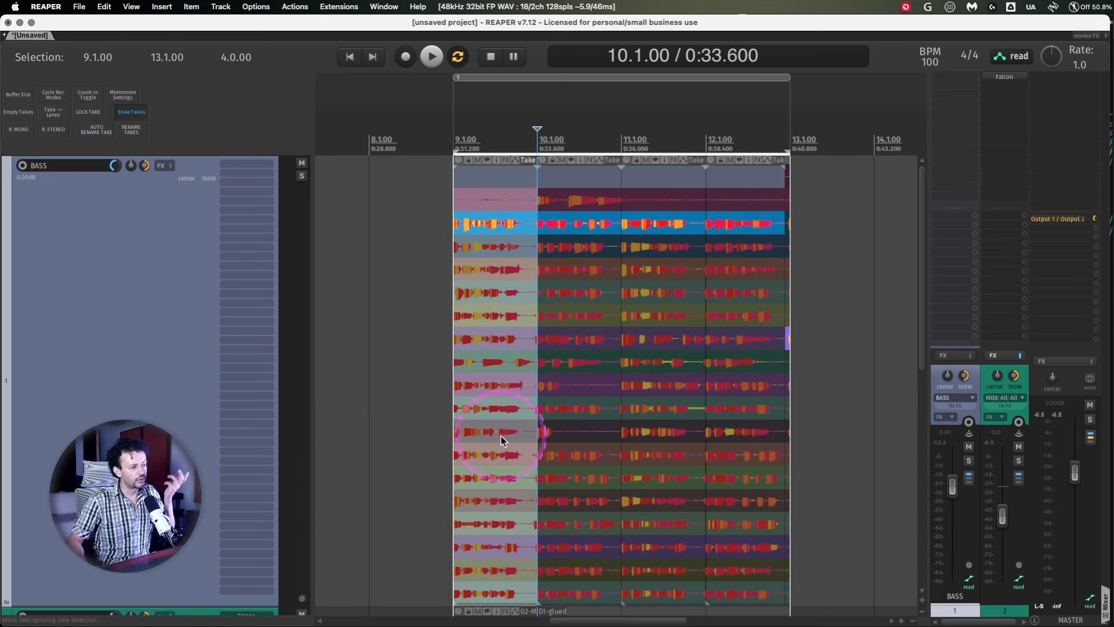
# Choose a different active take for each one-bar bass piece and list the 'empty takes' actions.
pyautogui.click(466, 139)
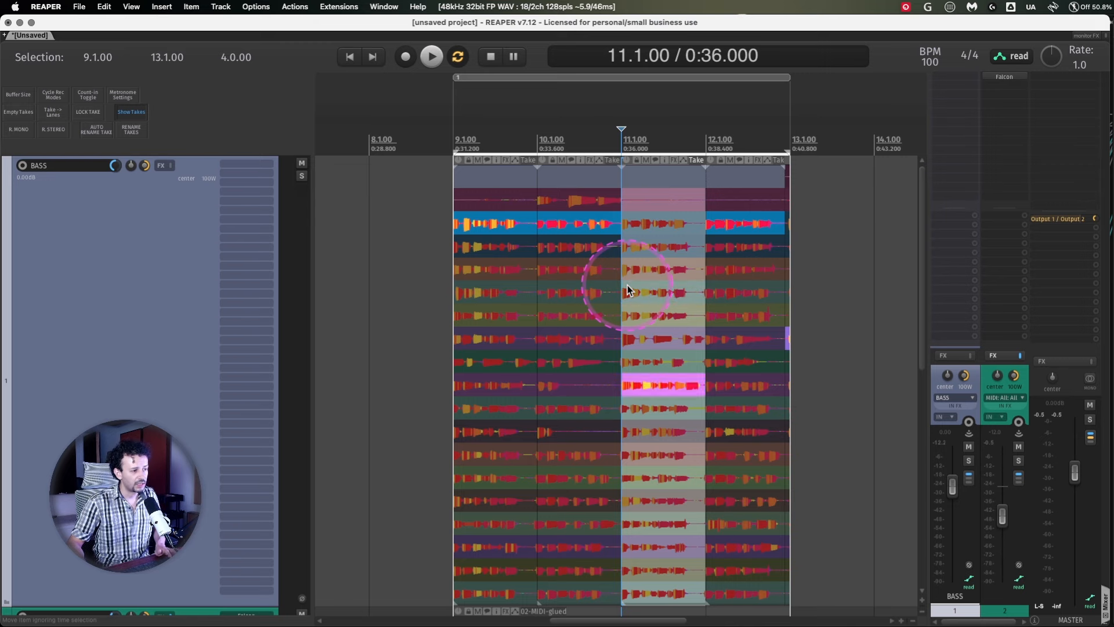
pyautogui.click(294, 7)
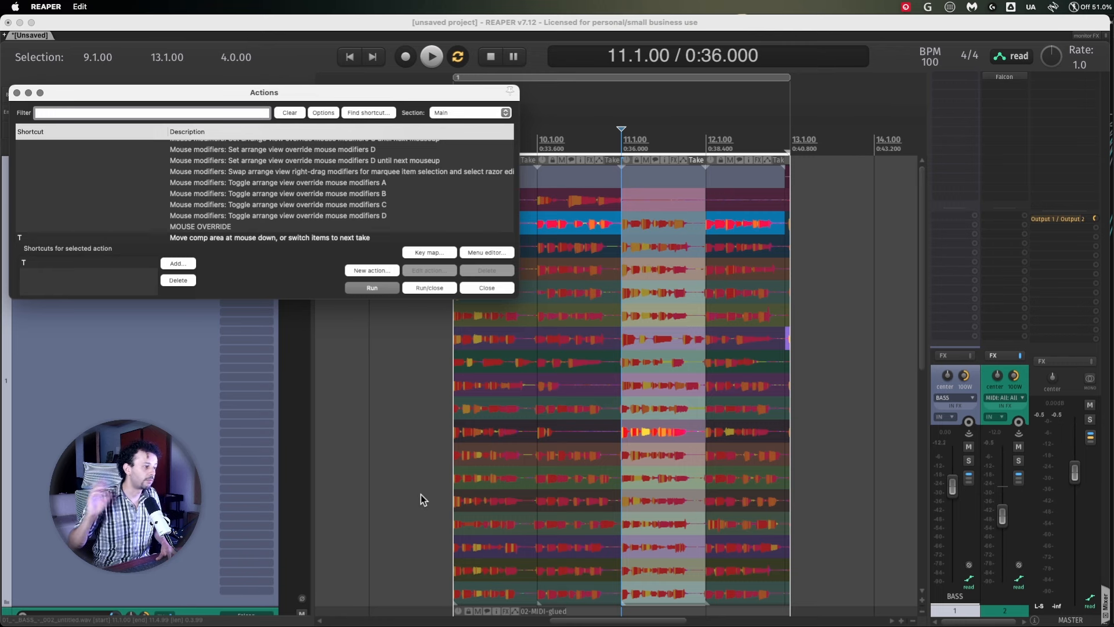
pyautogui.click(486, 288)
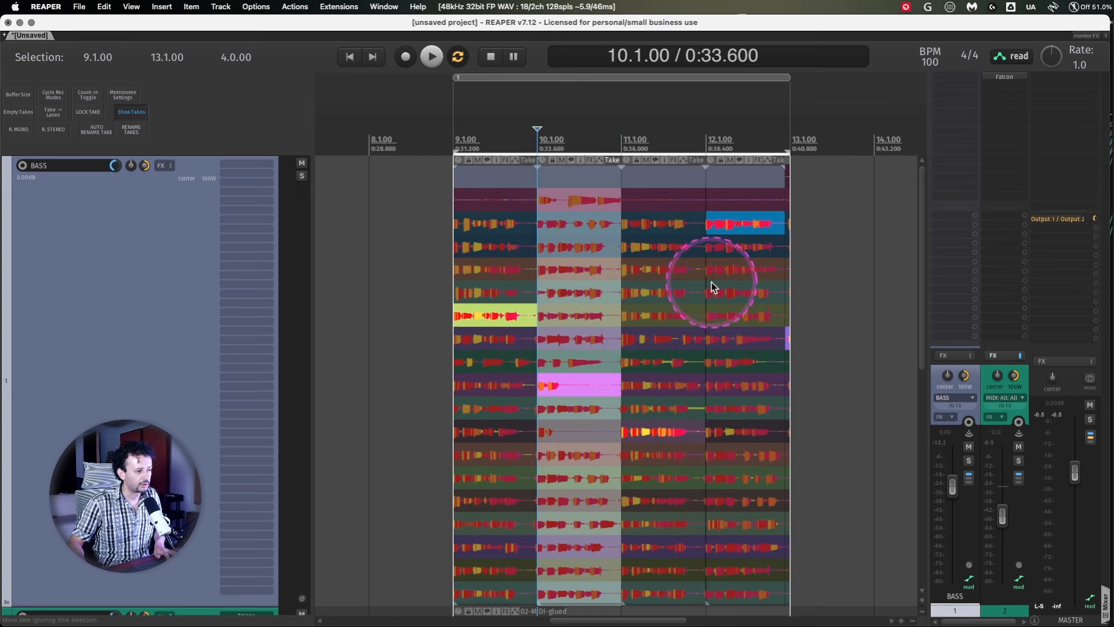
pyautogui.click(706, 138)
pyautogui.write('empty takes')
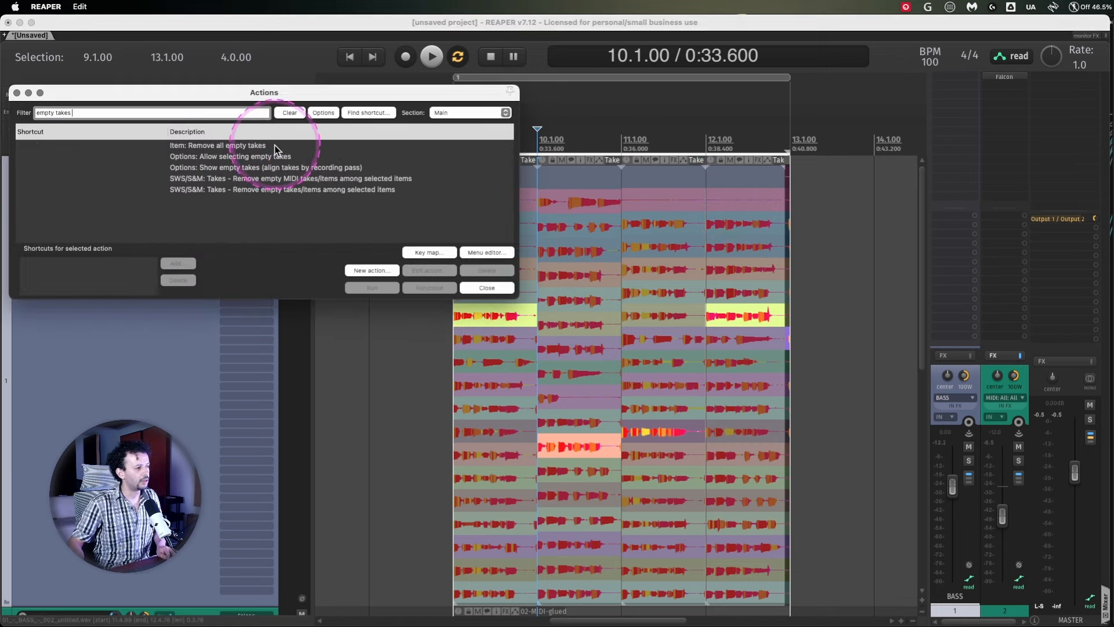
# Remove all empty takes from the bass pieces so only real takes remain.
pyautogui.click(217, 145)
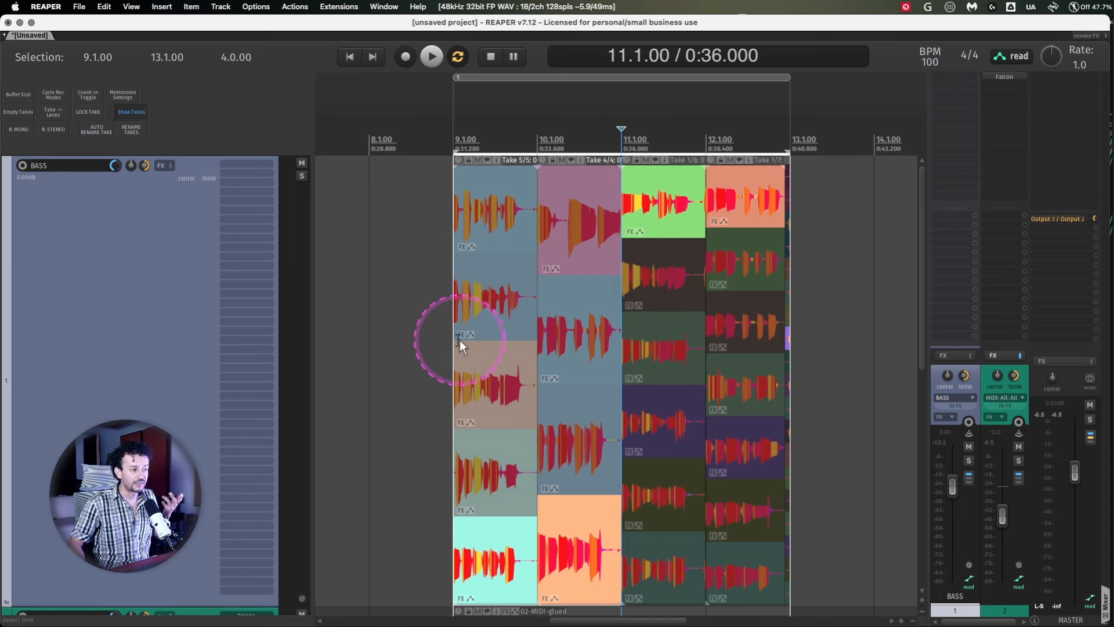
pyautogui.moveTo(603, 368)
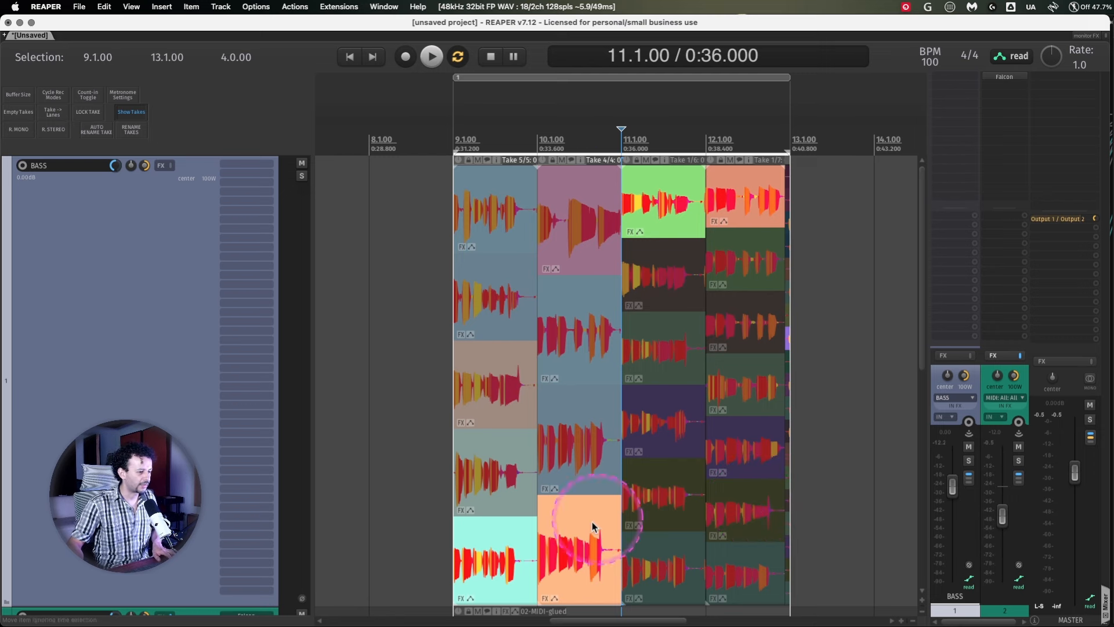
pyautogui.moveTo(653, 396)
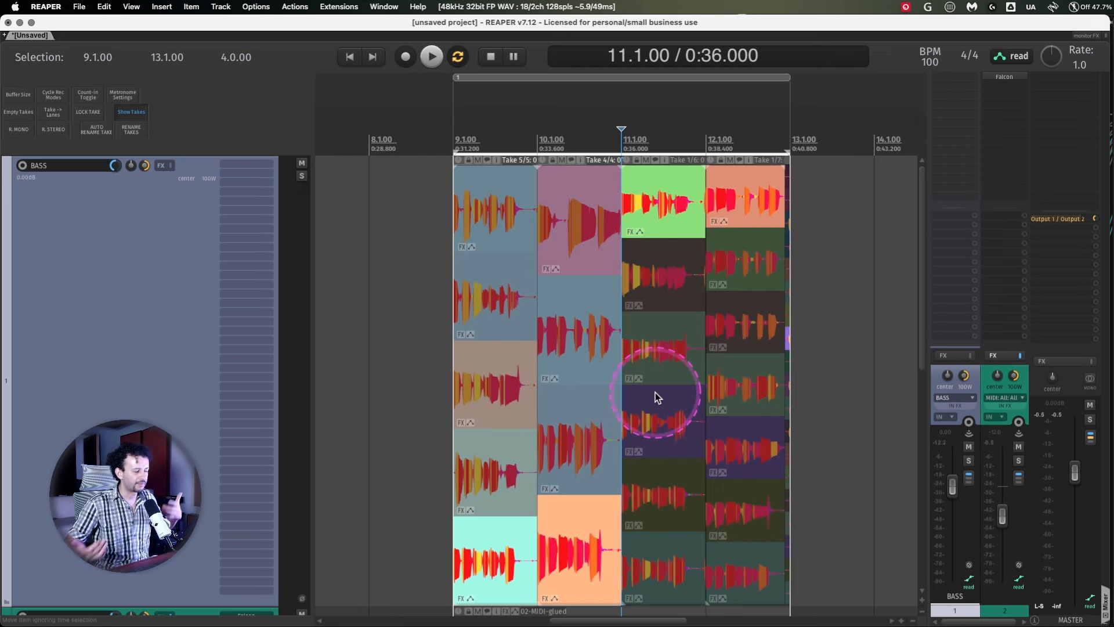
pyautogui.moveTo(632, 375)
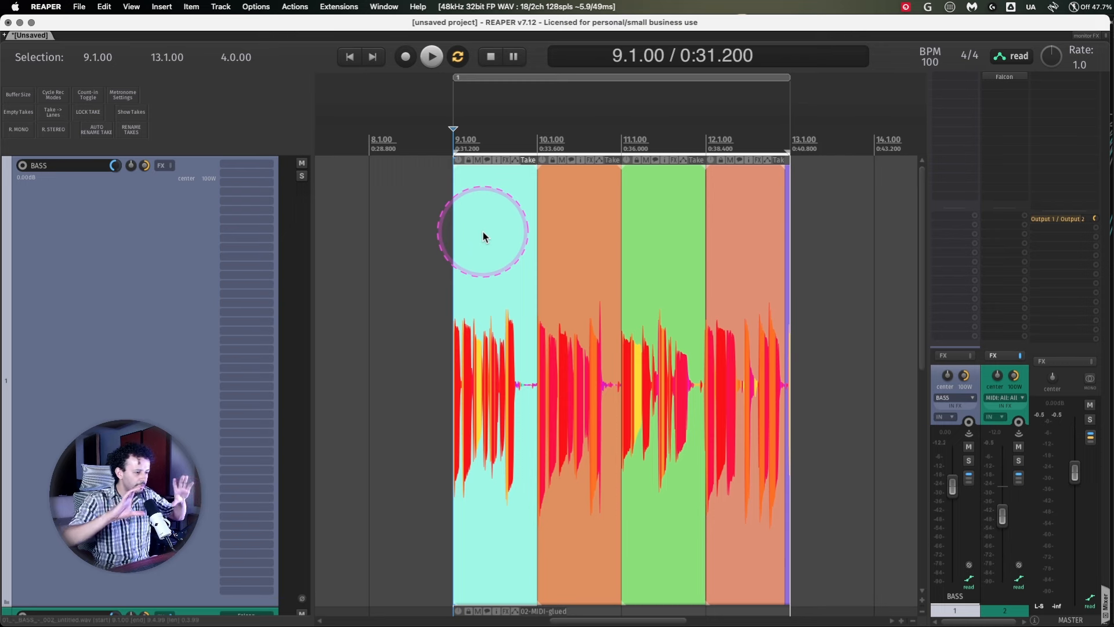
pyautogui.moveTo(359, 124)
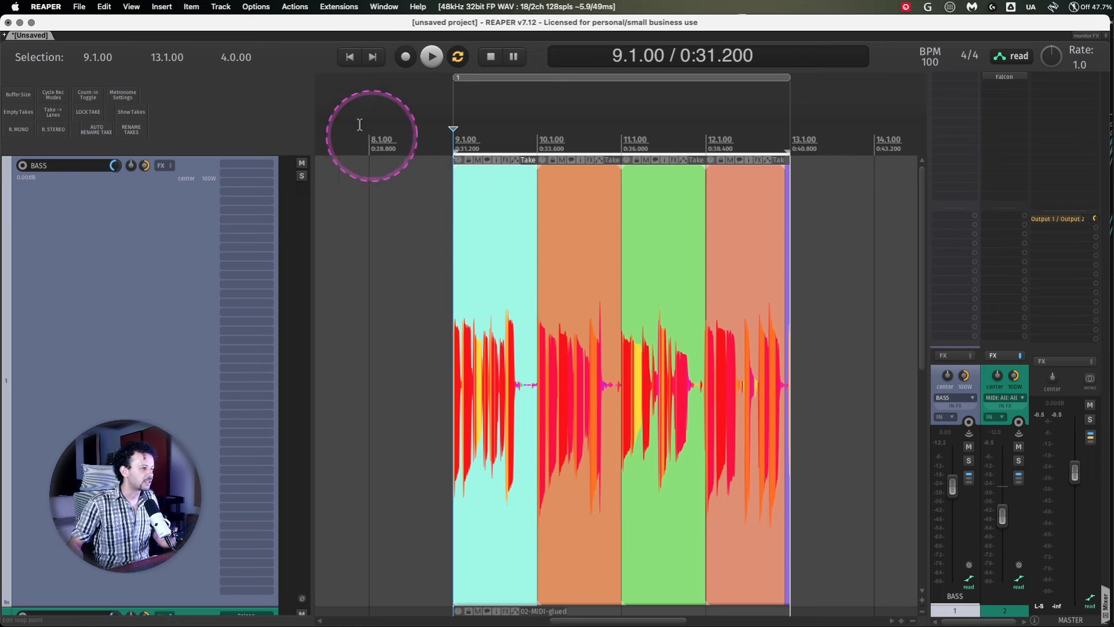
# Enable Free item positioning from the Track menu and show the stacked takes again.
pyautogui.click(221, 7)
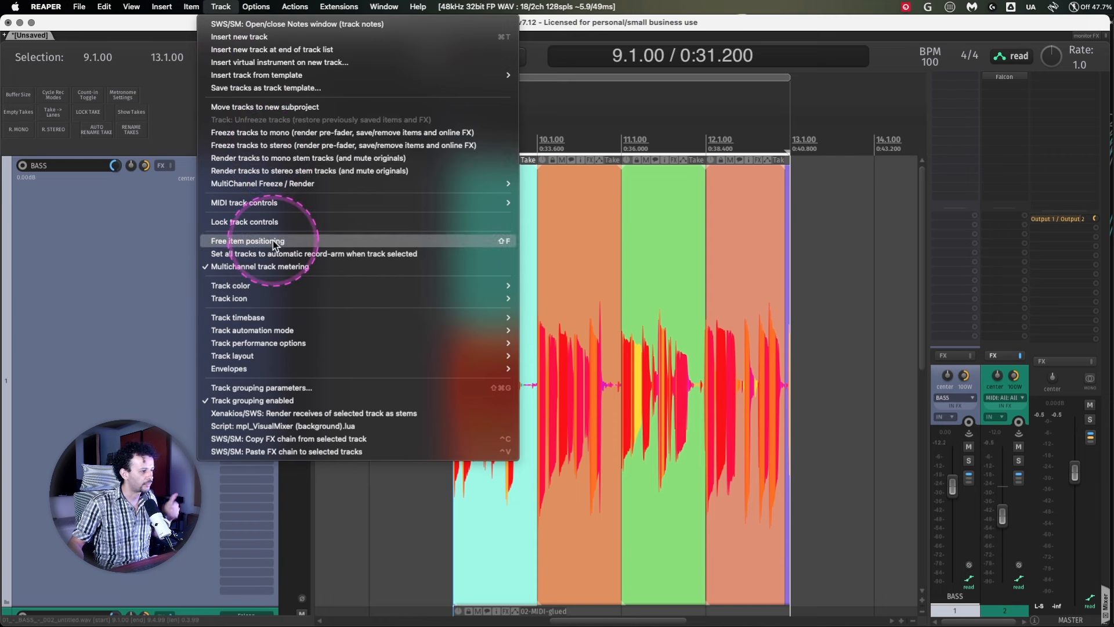
pyautogui.click(247, 241)
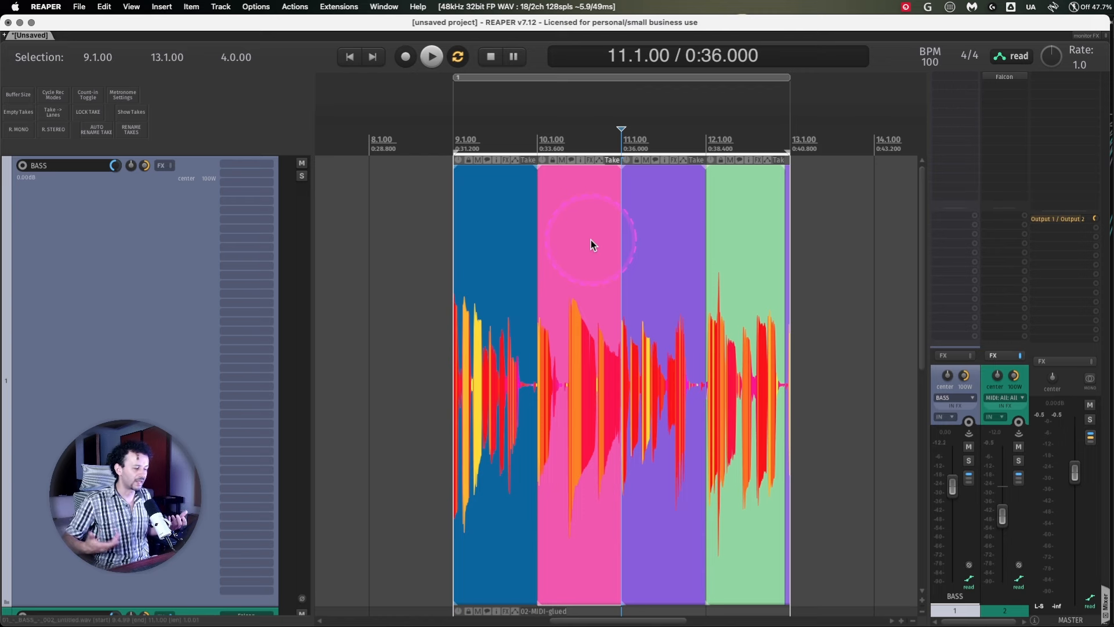
pyautogui.click(131, 112)
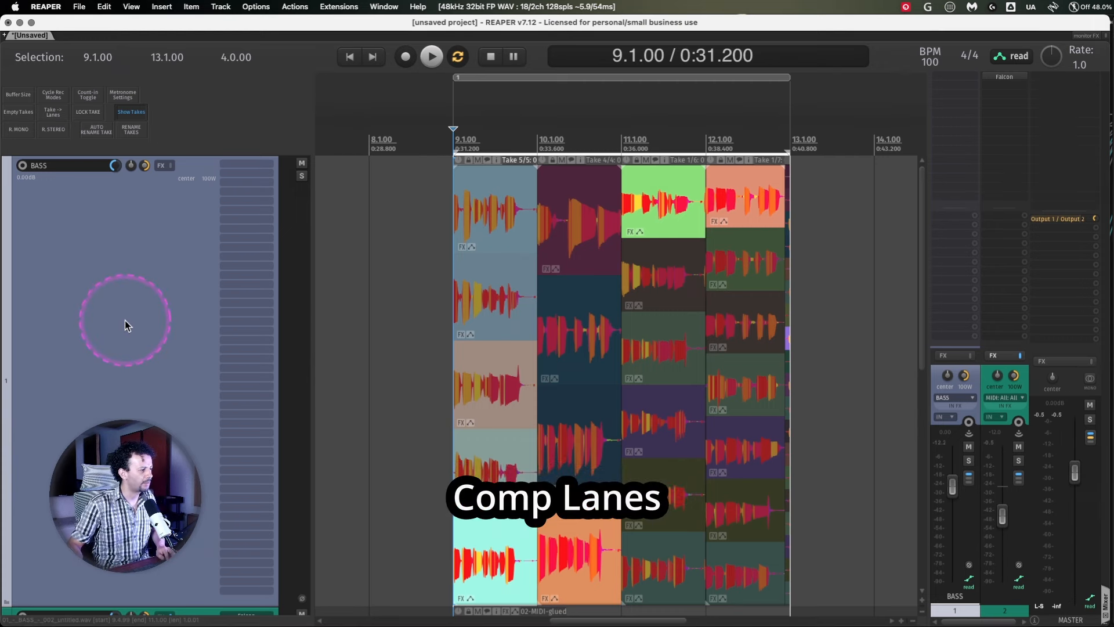
pyautogui.moveTo(158, 317)
pyautogui.write('explode take')
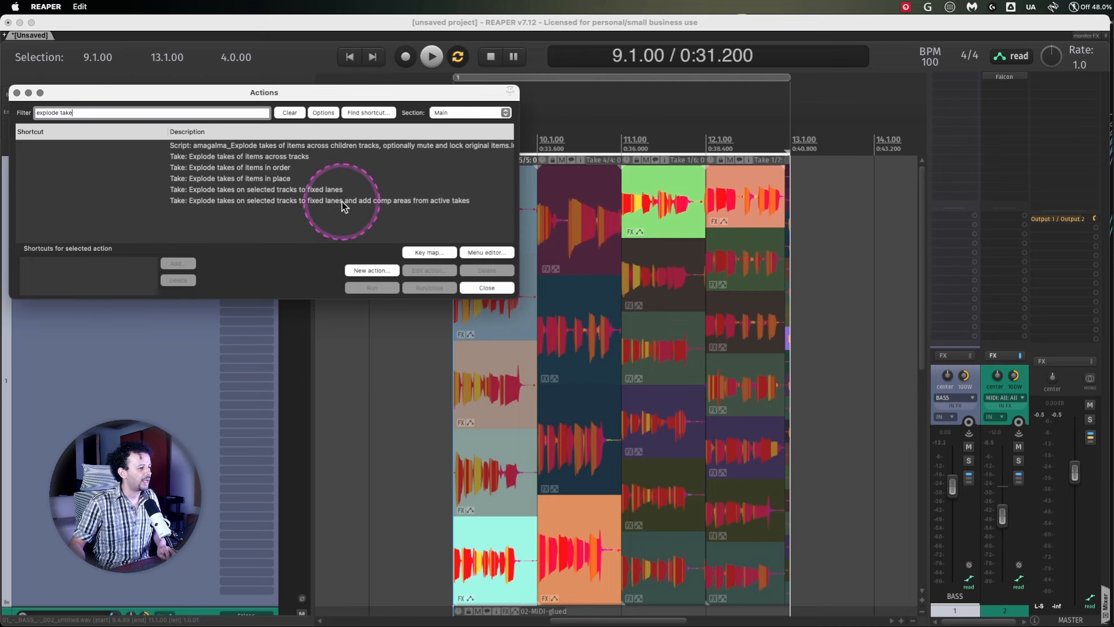
# Explode the bass takes to fixed lanes with comp areas from the active takes.
pyautogui.click(320, 201)
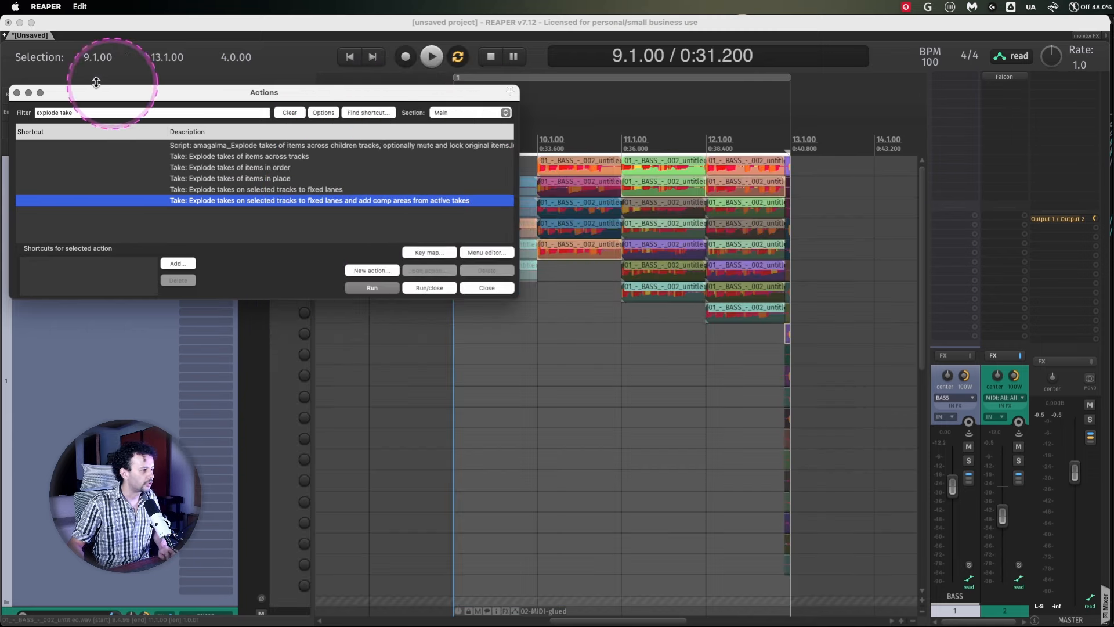
pyautogui.click(371, 288)
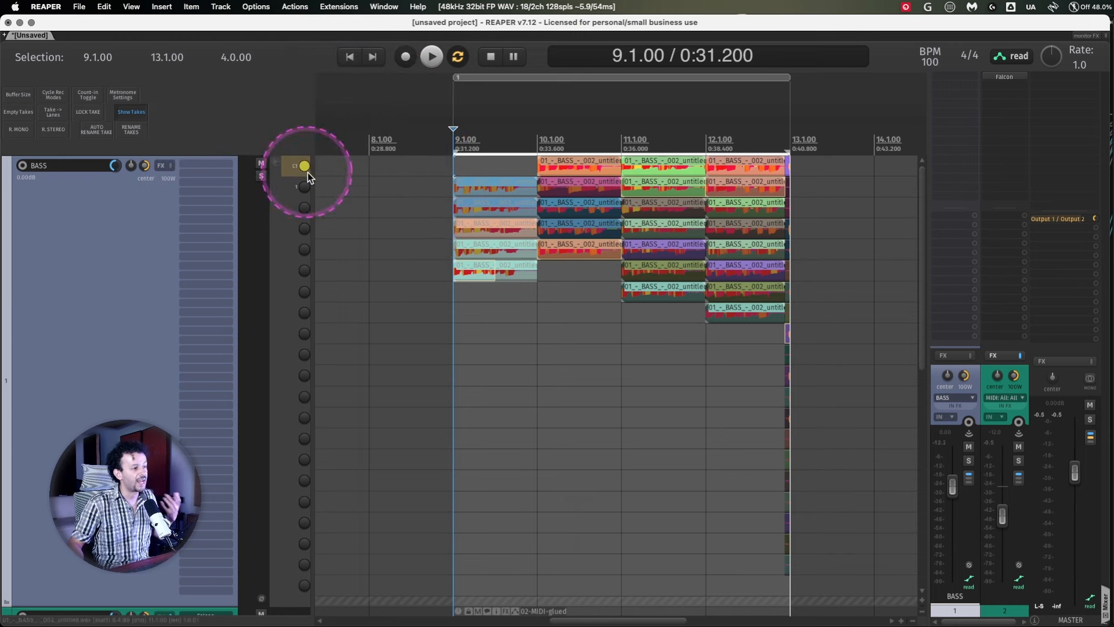
pyautogui.moveTo(508, 255)
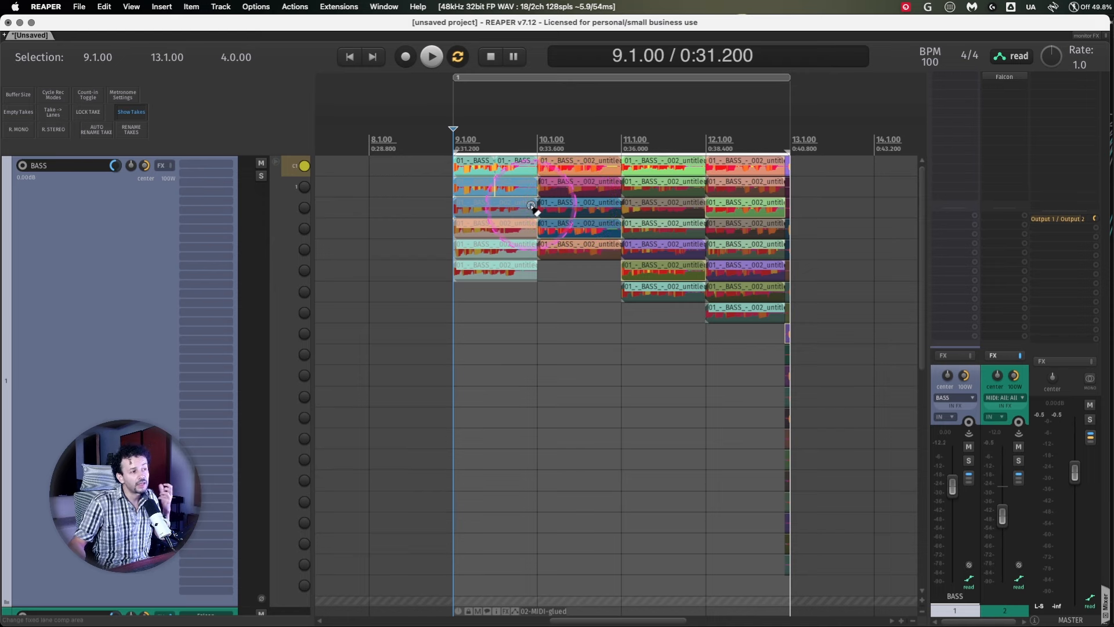
pyautogui.rightClick(301, 166)
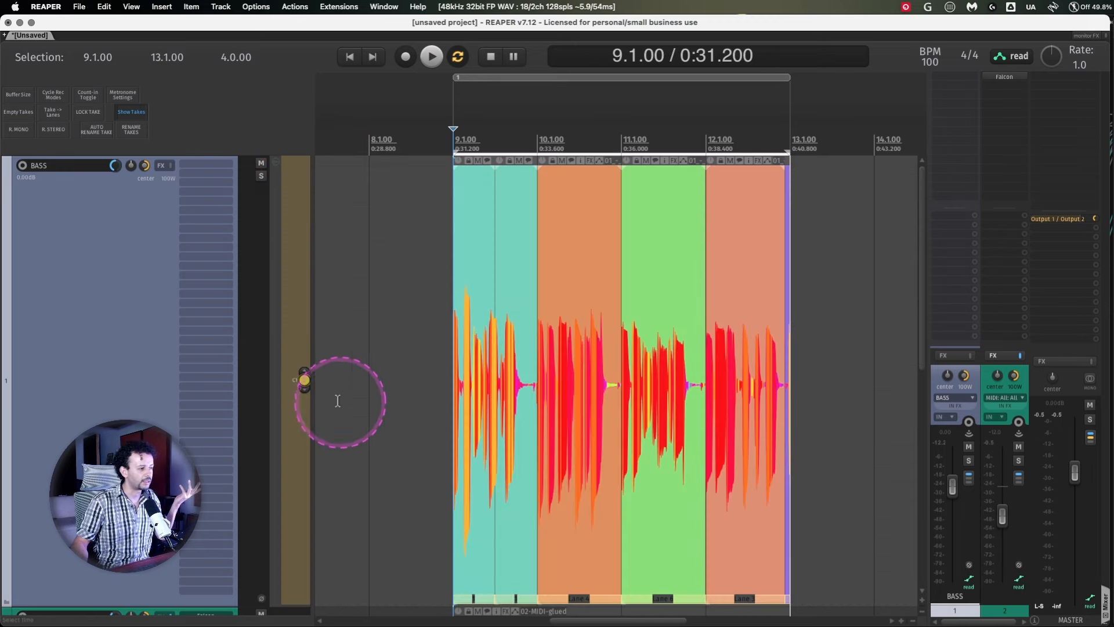
pyautogui.moveTo(304, 380)
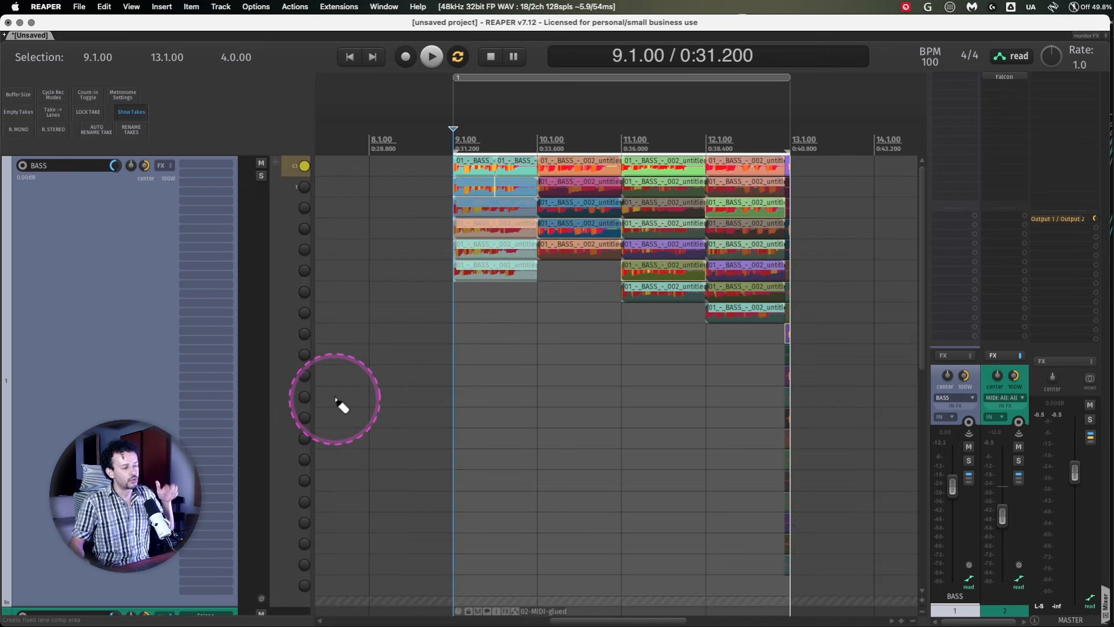
pyautogui.moveTo(703, 355)
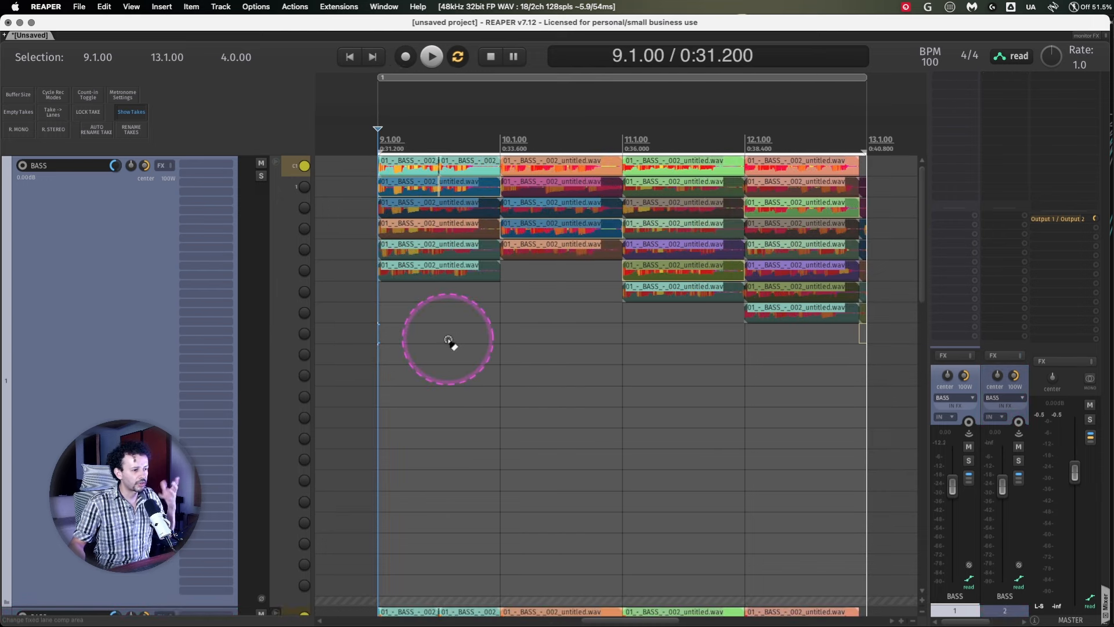
pyautogui.moveTo(490, 330)
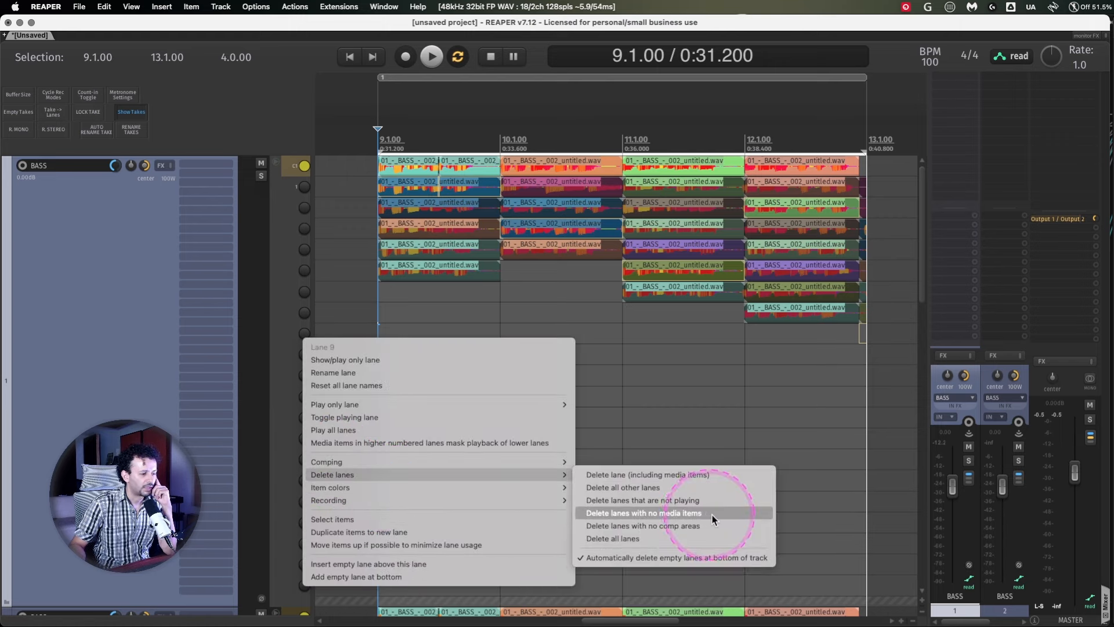
# Delete the bass track's lanes that contain no media items.
pyautogui.click(641, 512)
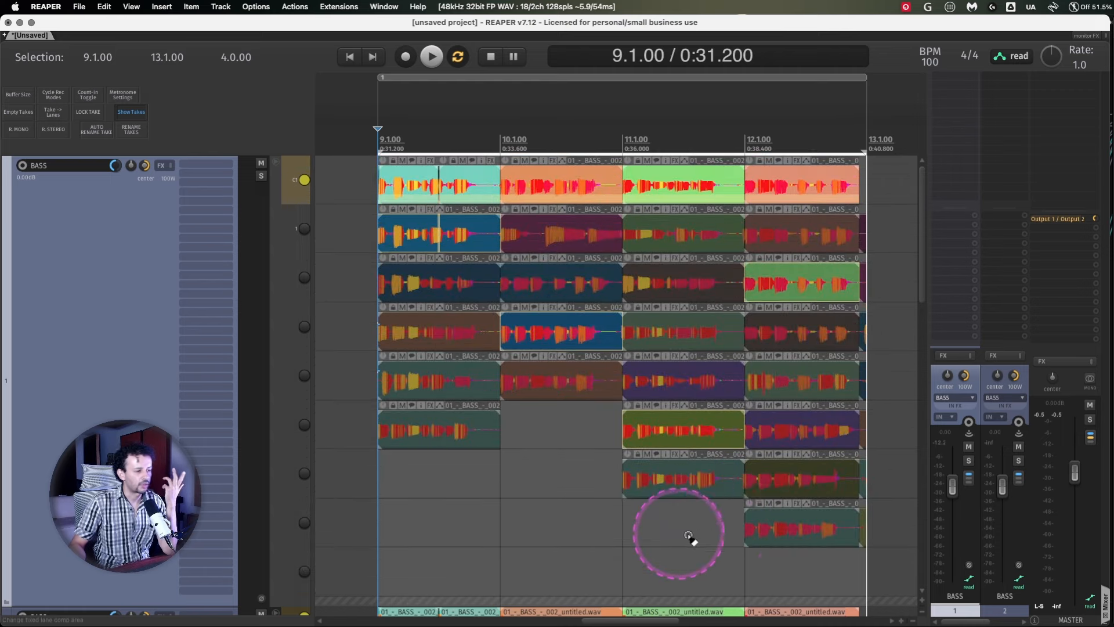
pyautogui.moveTo(394, 365)
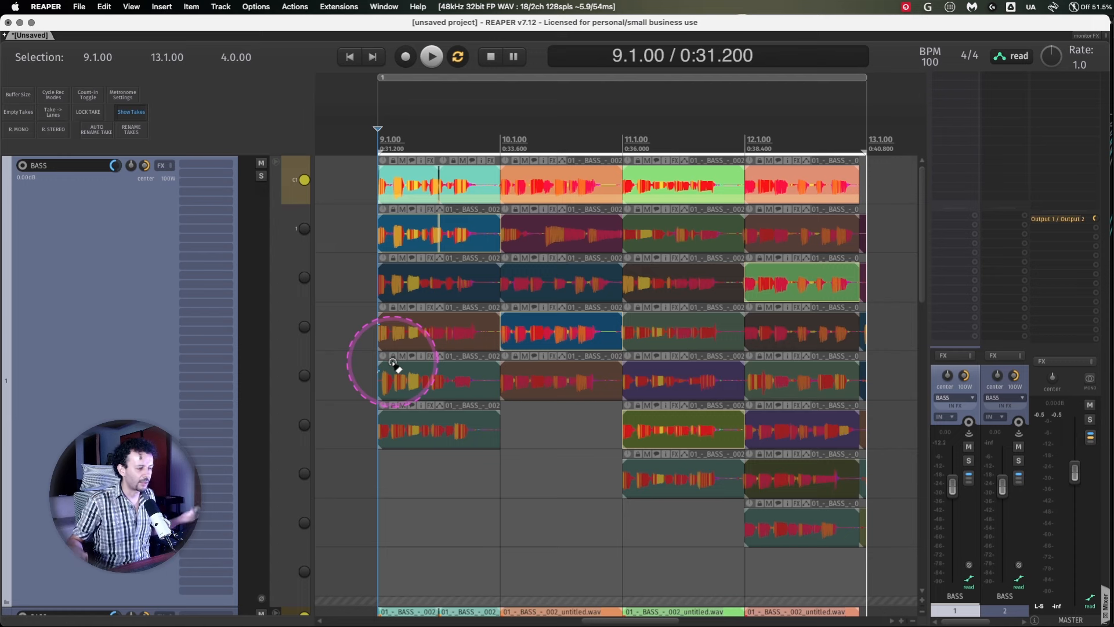
pyautogui.moveTo(458, 395)
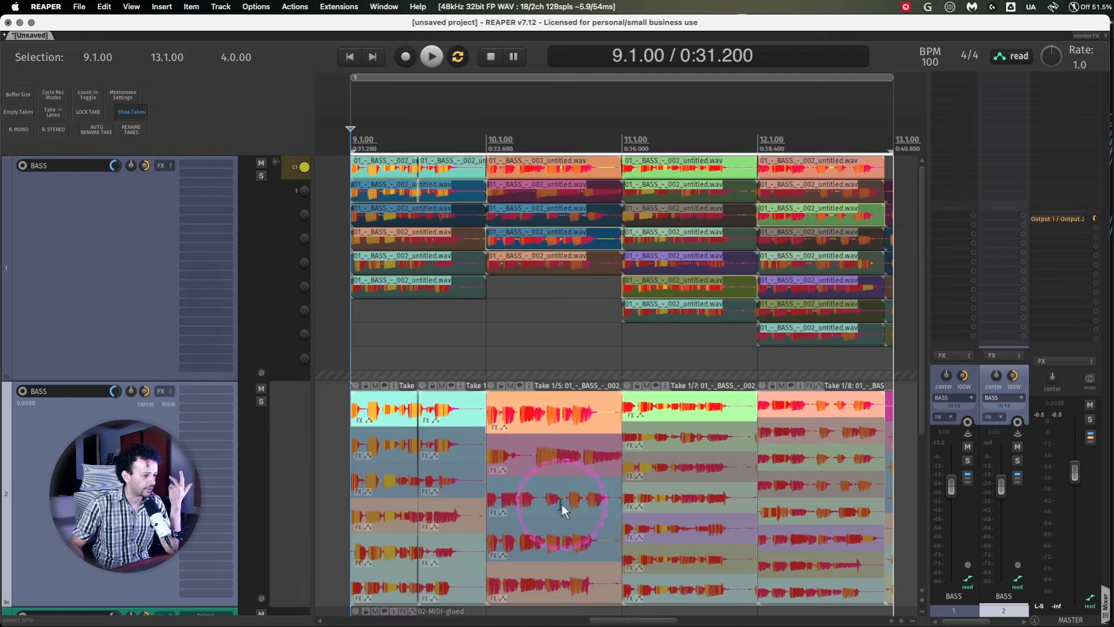
pyautogui.moveTo(512, 483)
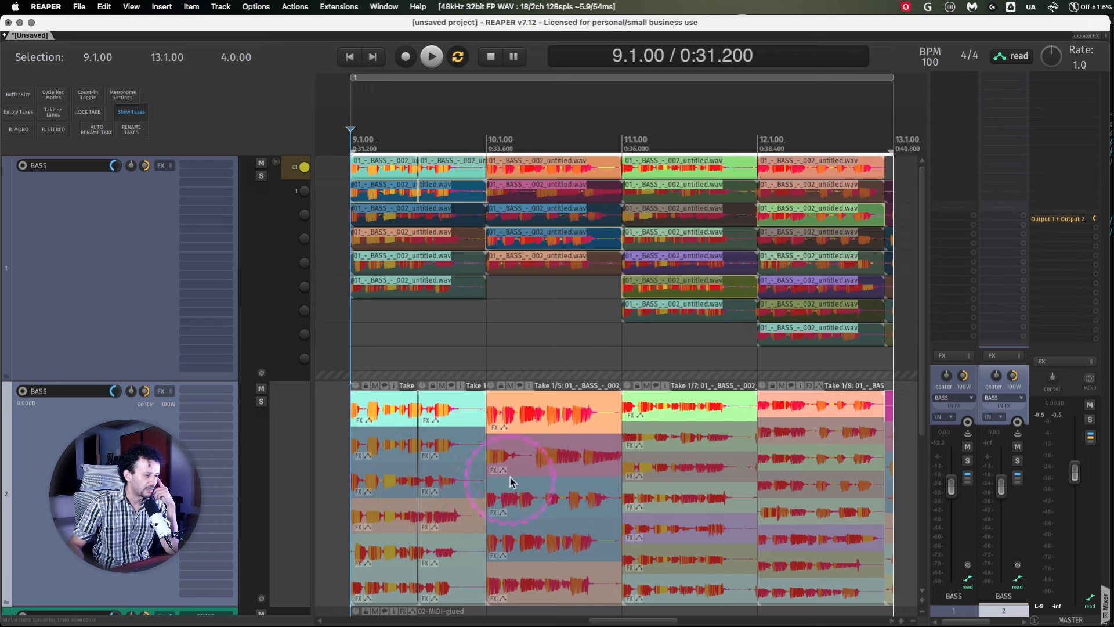
pyautogui.moveTo(603, 224)
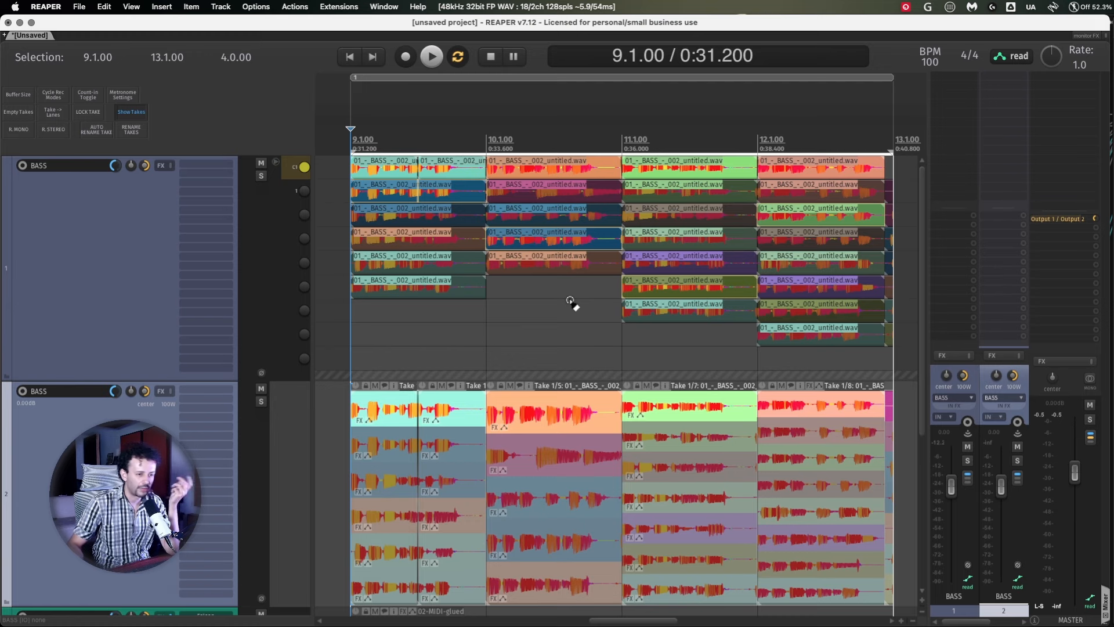
pyautogui.click(570, 301)
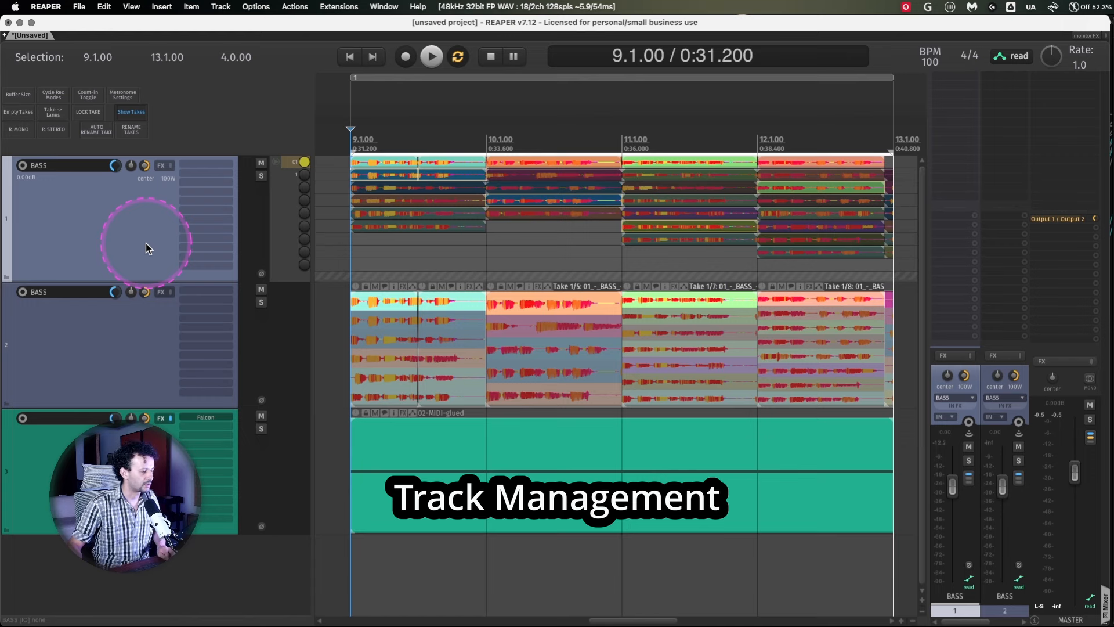
pyautogui.moveTo(116, 340)
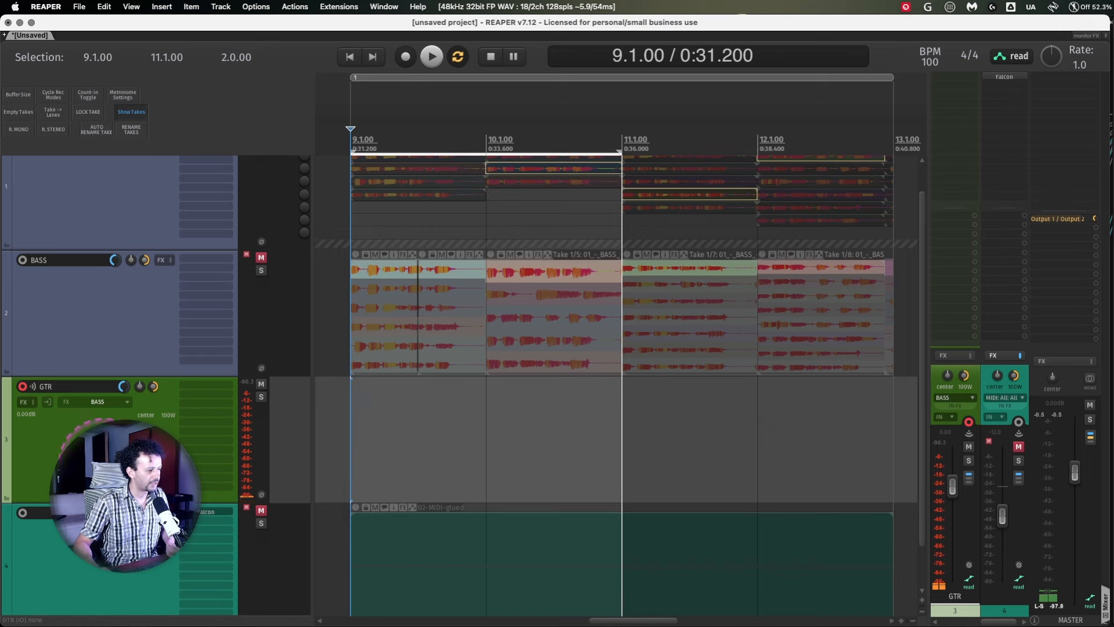
# Record four guitar takes over bars 9–11 on the new GTR track.
pyautogui.click(405, 56)
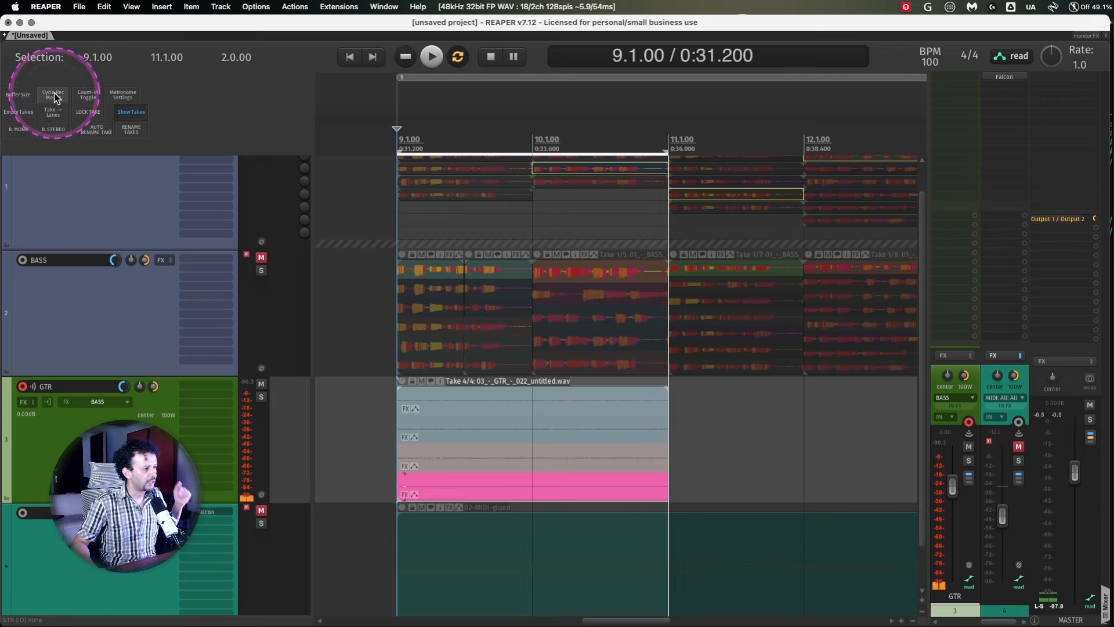
pyautogui.moveTo(479, 422)
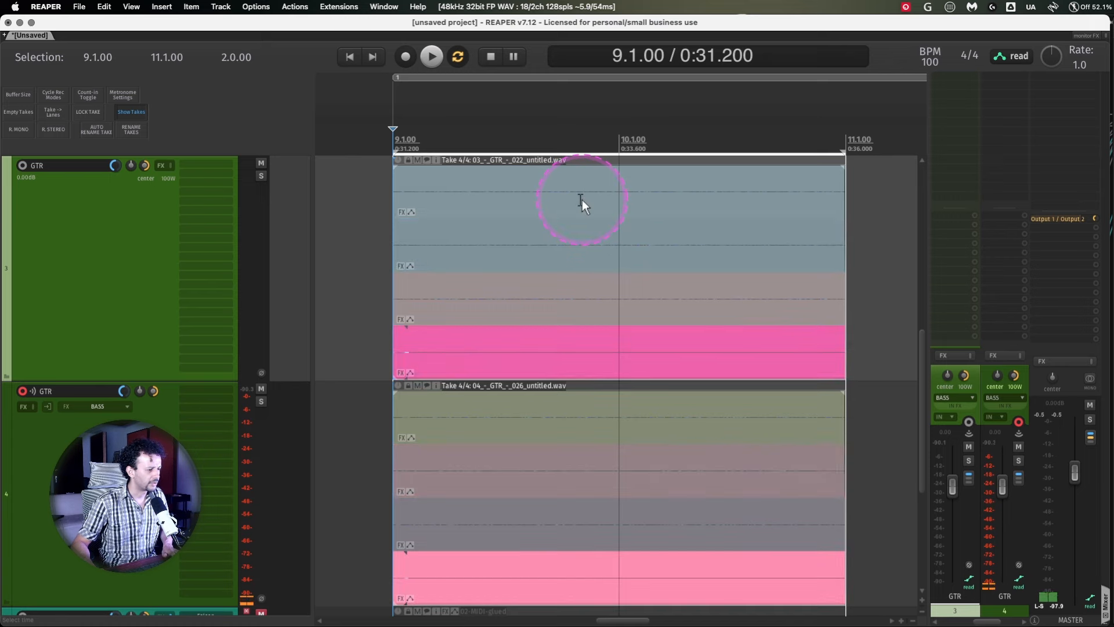
pyautogui.moveTo(539, 297)
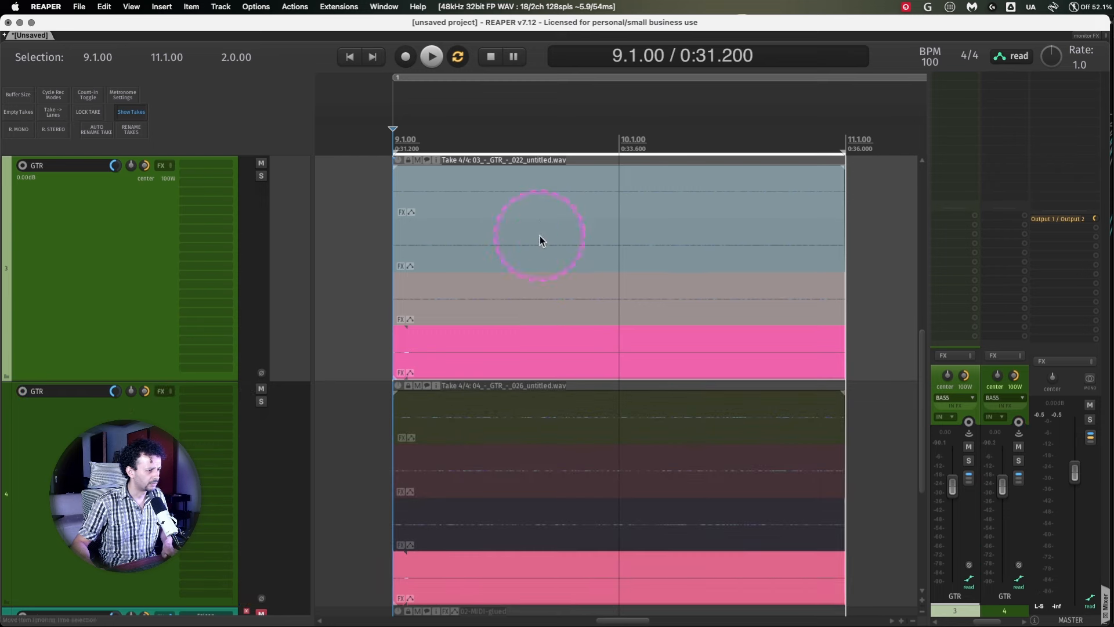
pyautogui.moveTo(515, 174)
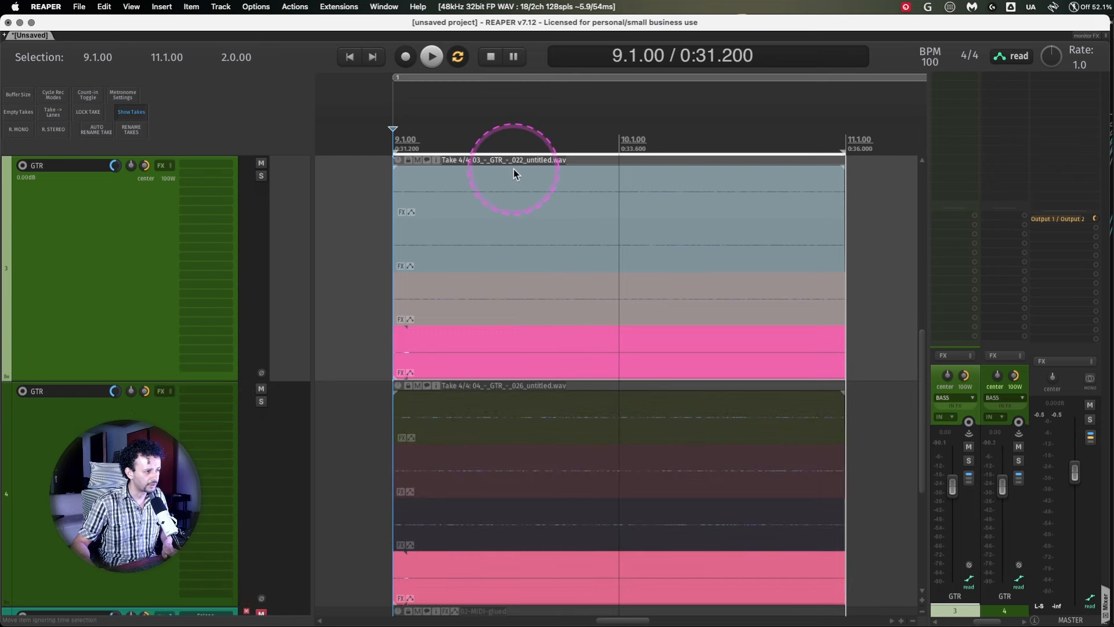
pyautogui.moveTo(555, 426)
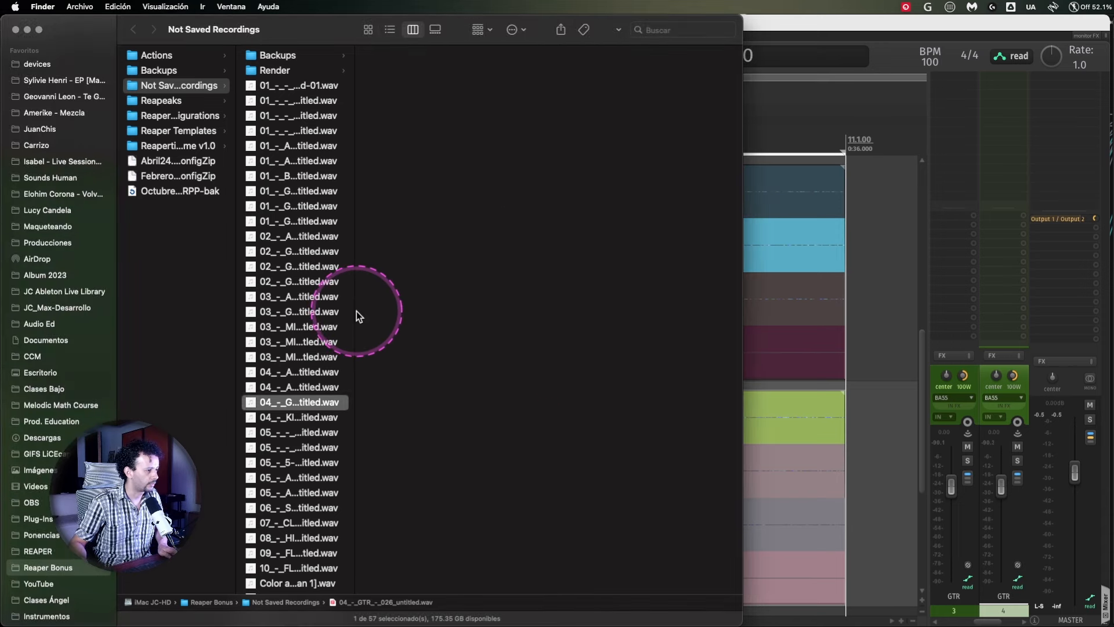
# Sort the Not Saved Recordings folder by Date Modified so today's GTR and BASS files are on top.
pyautogui.click(390, 29)
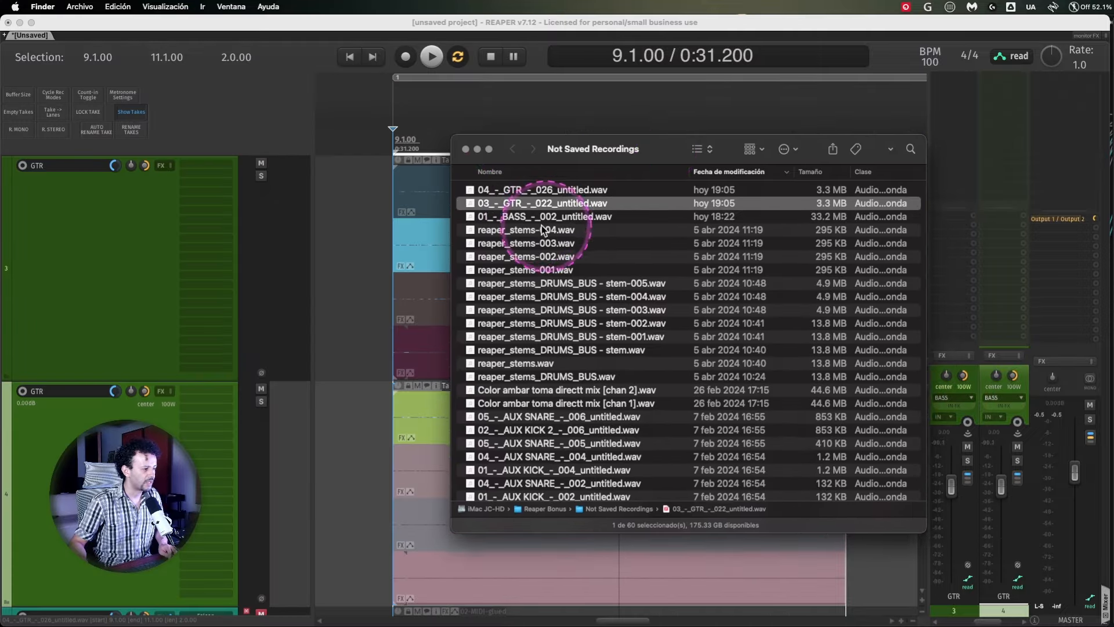
pyautogui.moveTo(659, 154)
pyautogui.write(' RYTHM')
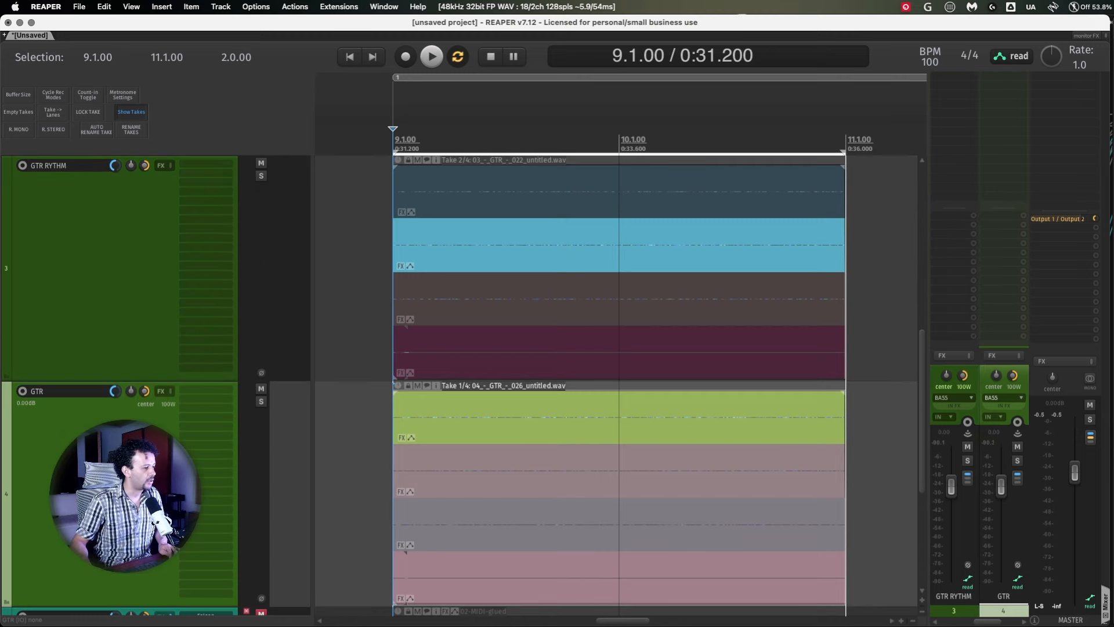
# Scroll down to the guitar tracks to rename them GTR RYTHM, GTR L and GTR R.
pyautogui.scroll(-3)
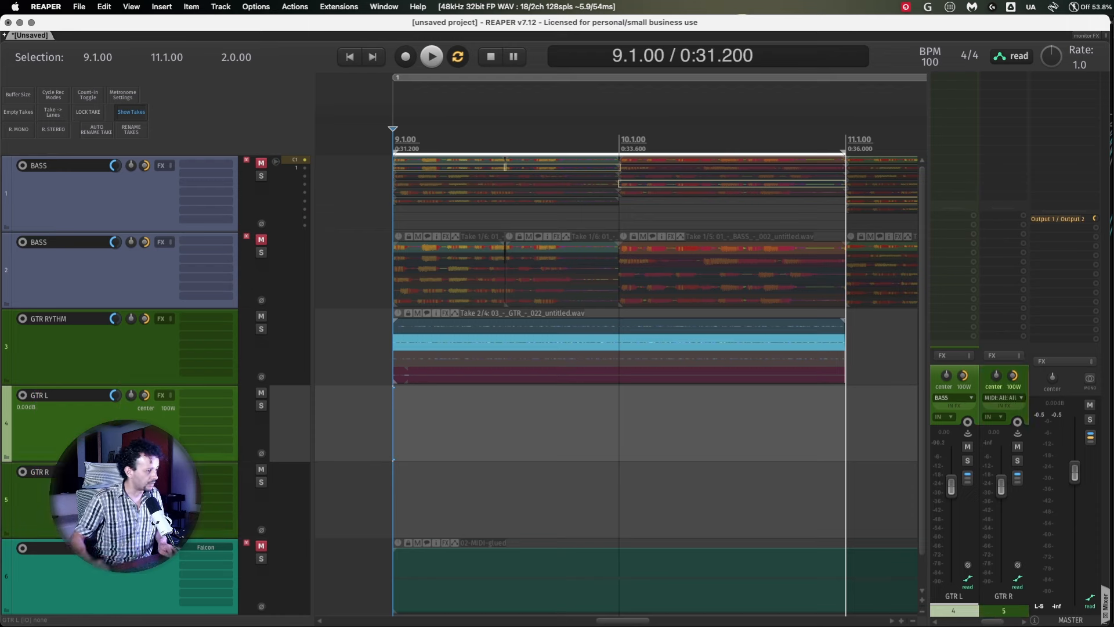
# Select the GTR RYTHM track to colour it red and switch to take 1.
pyautogui.click(60, 348)
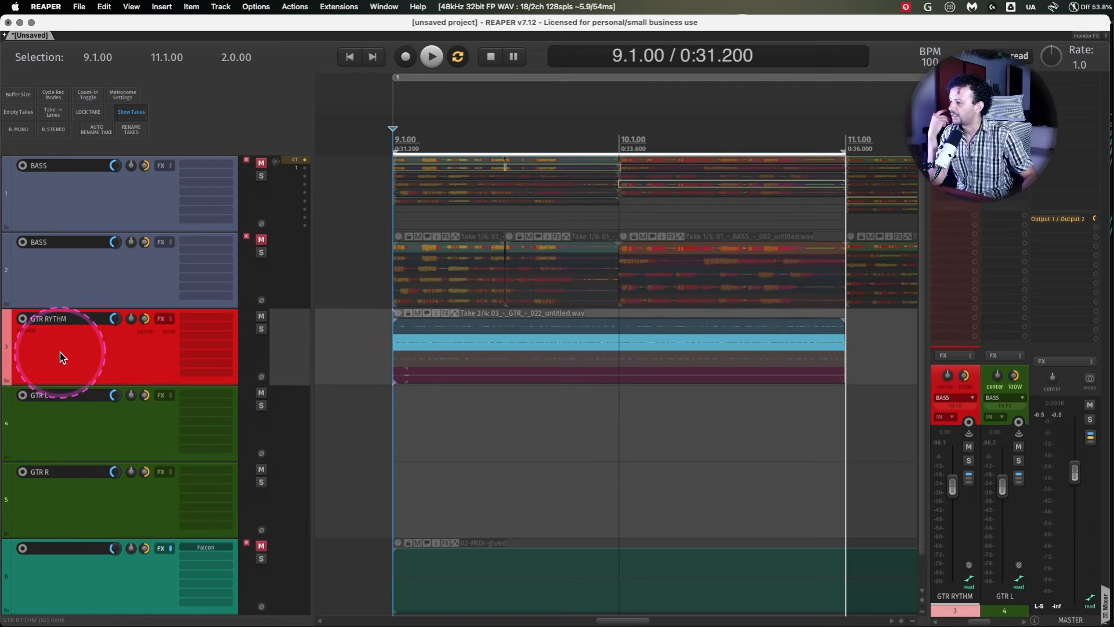
pyautogui.moveTo(58, 344)
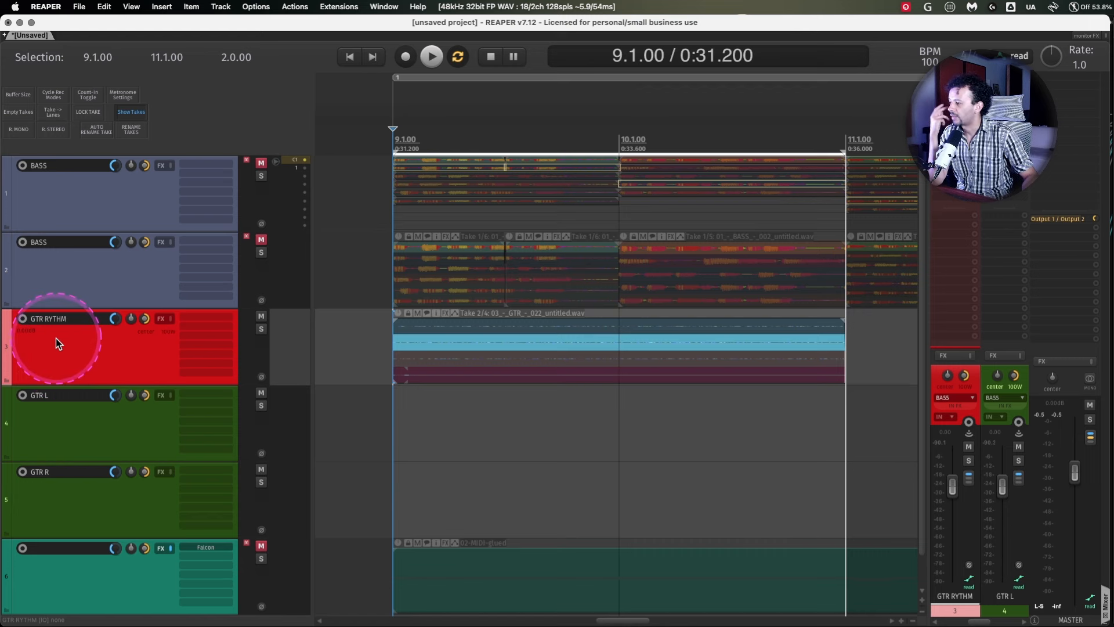
pyautogui.moveTo(423, 351)
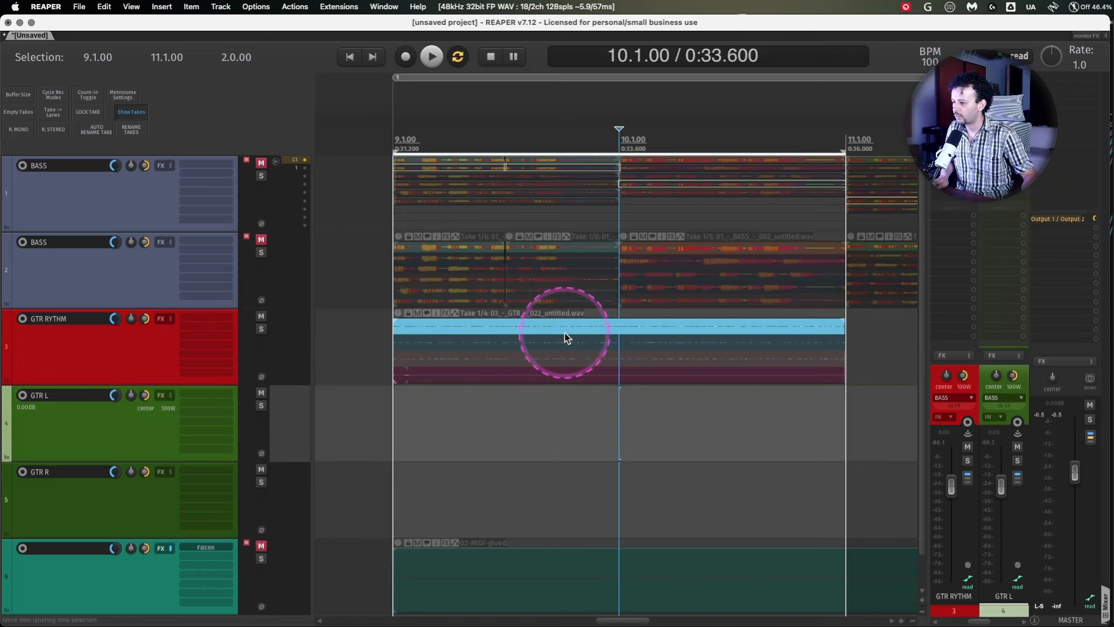
pyautogui.moveTo(579, 343)
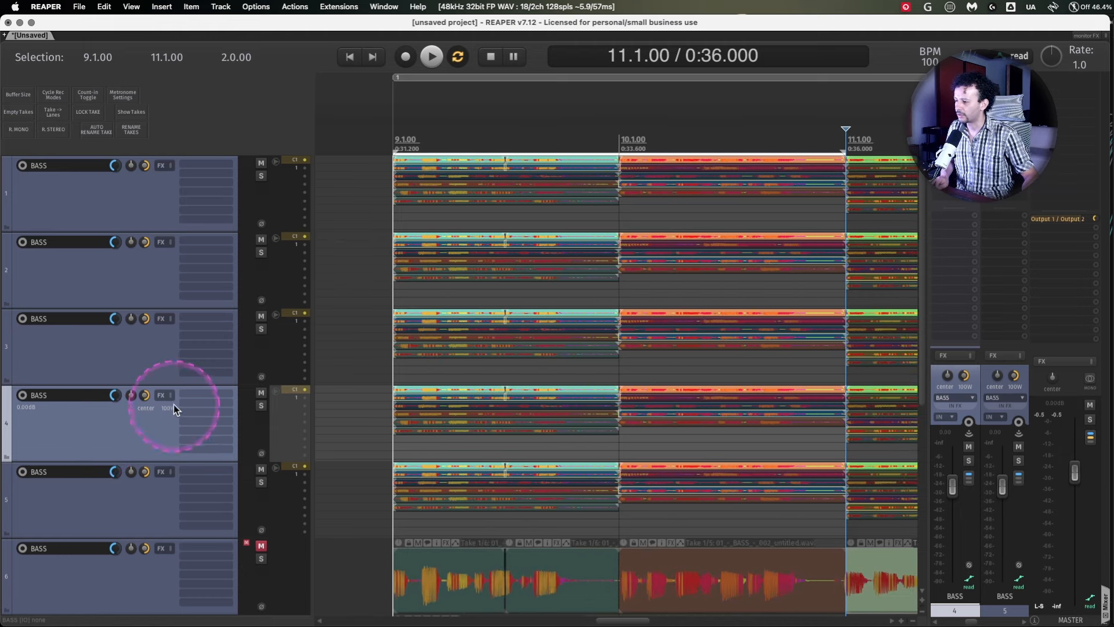
pyautogui.moveTo(110, 471)
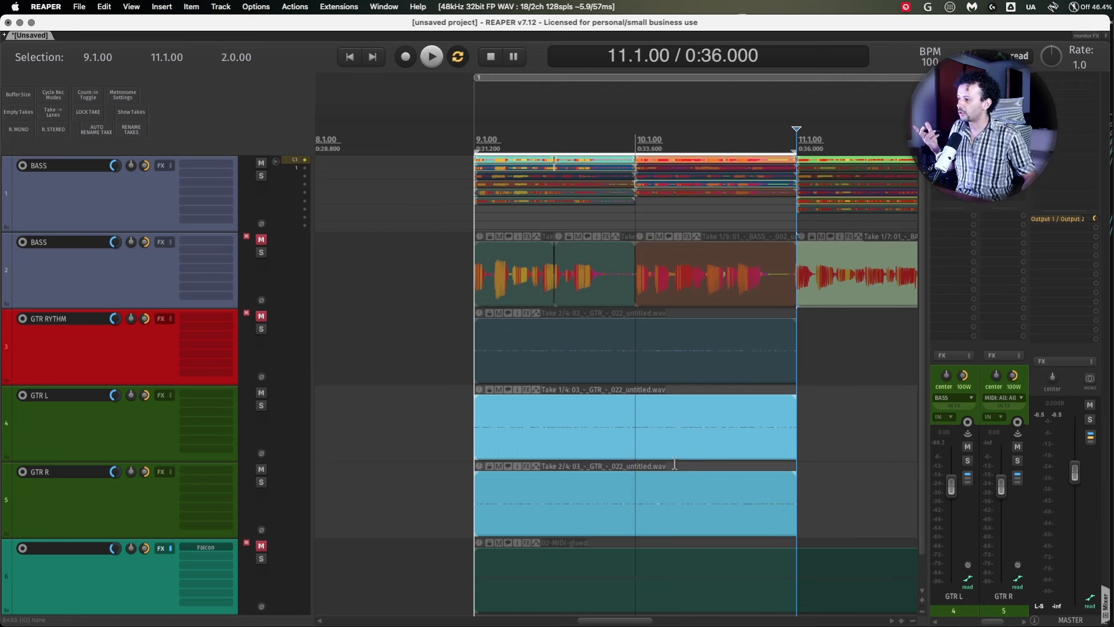
# Enable group 1 for the four selected tracks with Record Arm Lead linked.
pyautogui.click(97, 501)
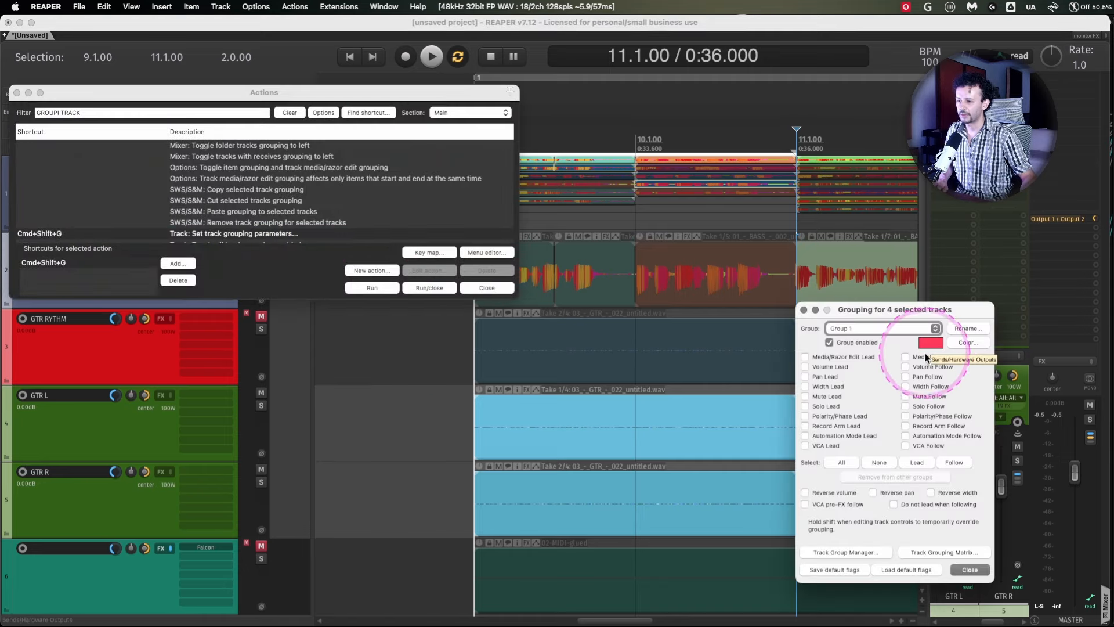
pyautogui.moveTo(838, 430)
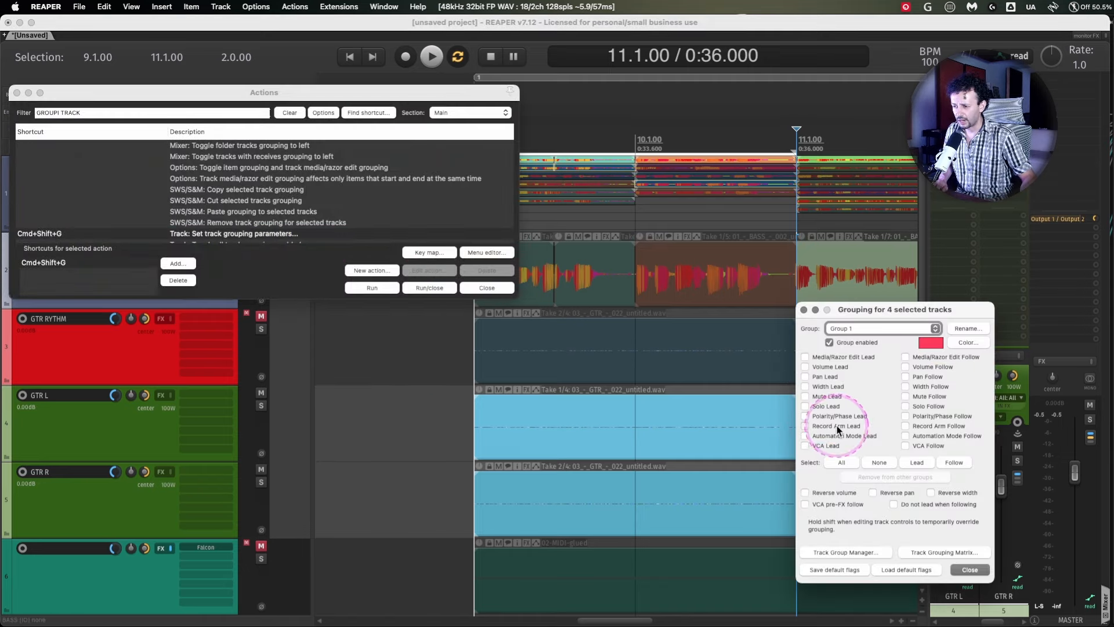
pyautogui.click(805, 425)
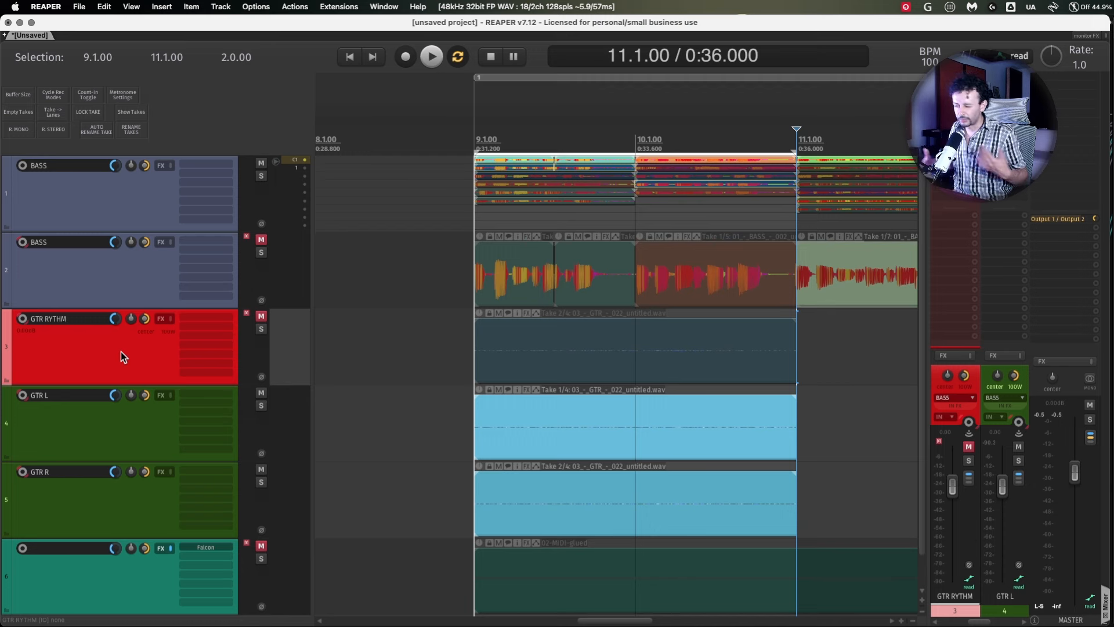
# Select the GTR RYTHM track panel after closing the Grouping and Actions windows.
pyautogui.click(154, 355)
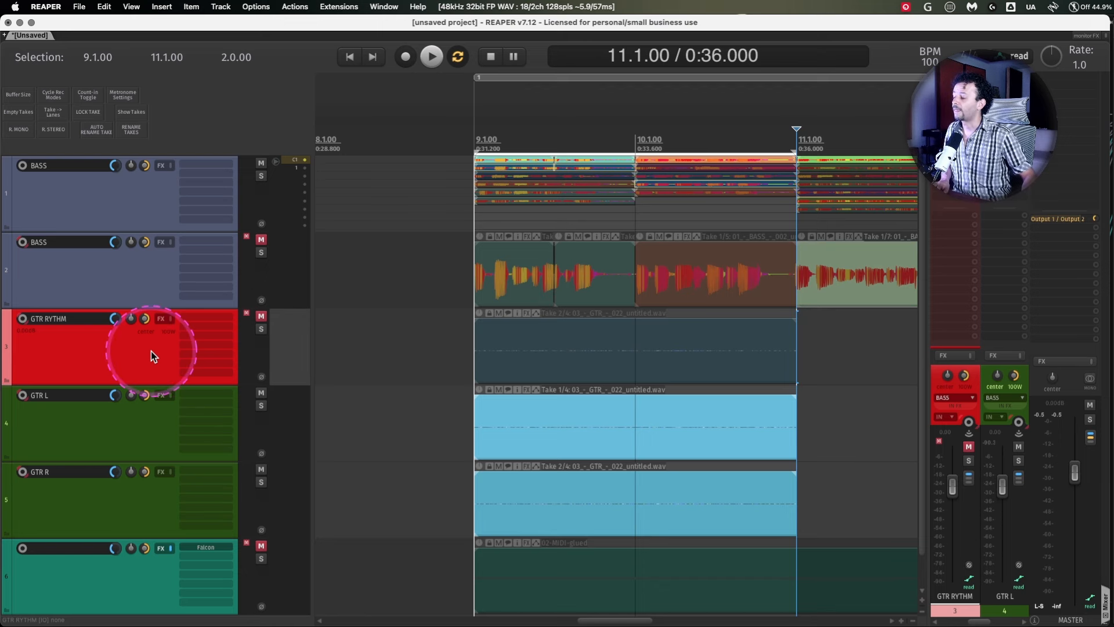